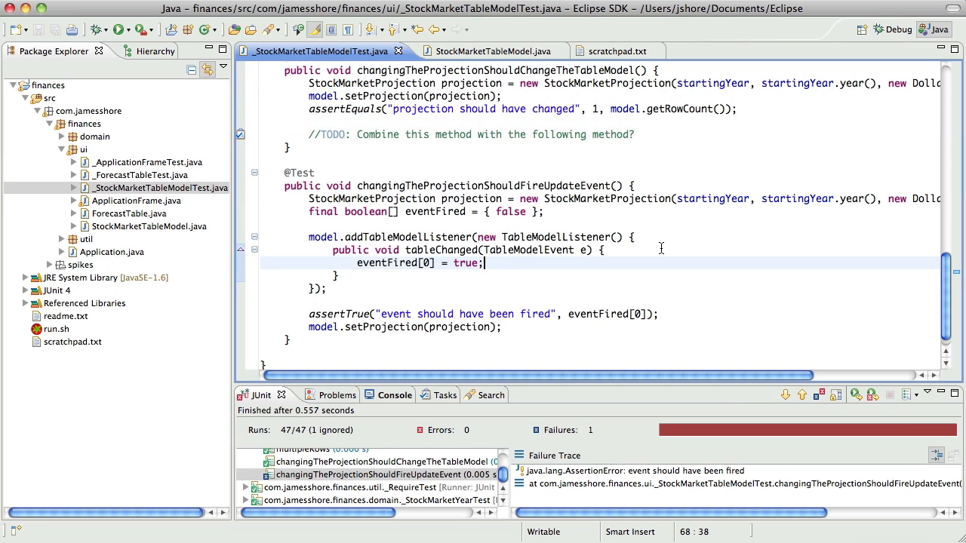
Step: Check that setProjection calls fireTableDataChanged in StockMarketTableModel, then return to the test
{"action": "left_click", "coordinate": [485, 50]}
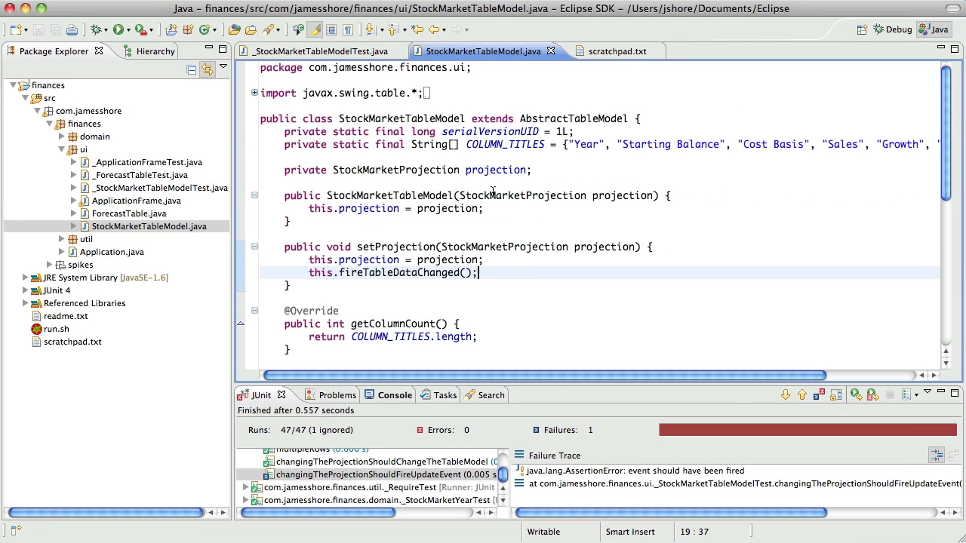
{"action": "double_click", "coordinate": [397, 273]}
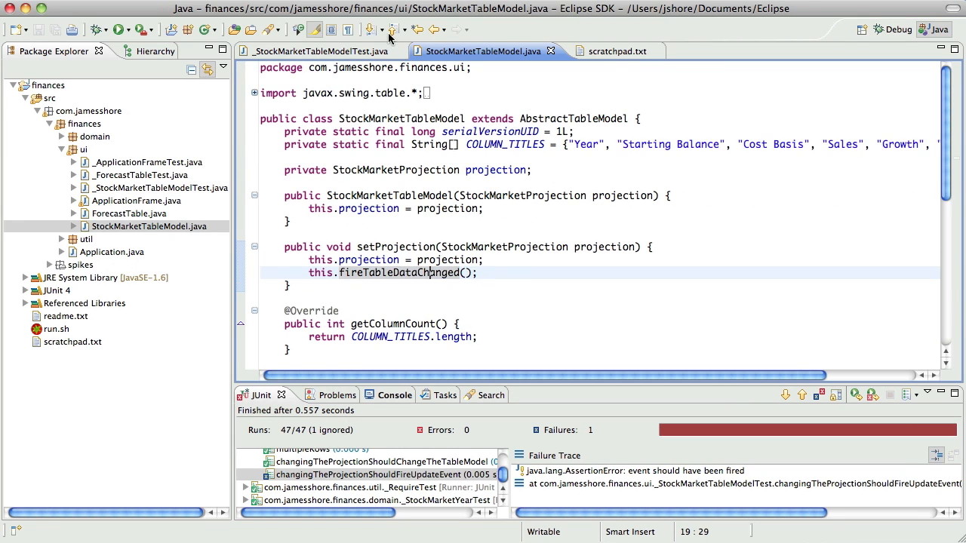
{"action": "left_click", "coordinate": [317, 51]}
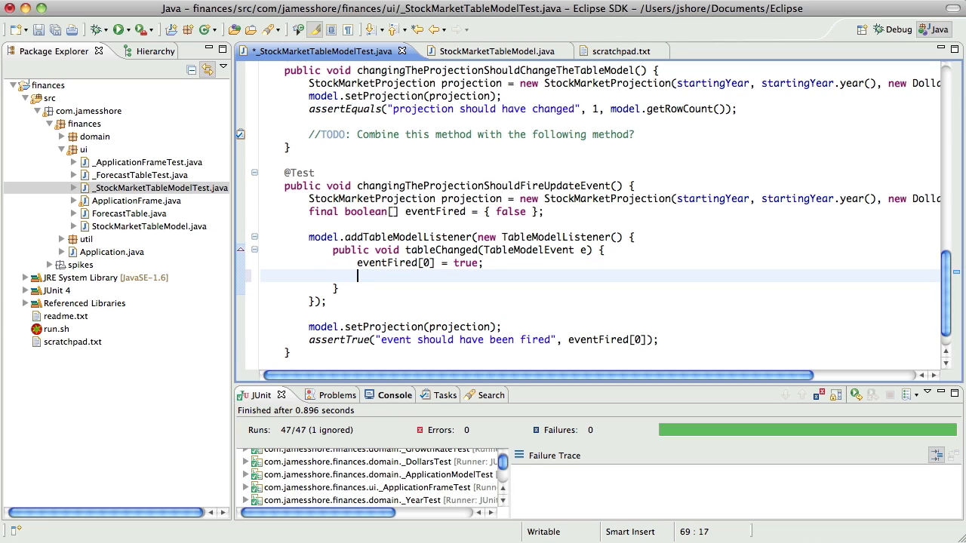
Step: In tableChanged, assert e.getFirstRow() equals 0 and e.getLastRow() equals Integer.MAX_VALUE
{"action": "type", "text": "assert"}
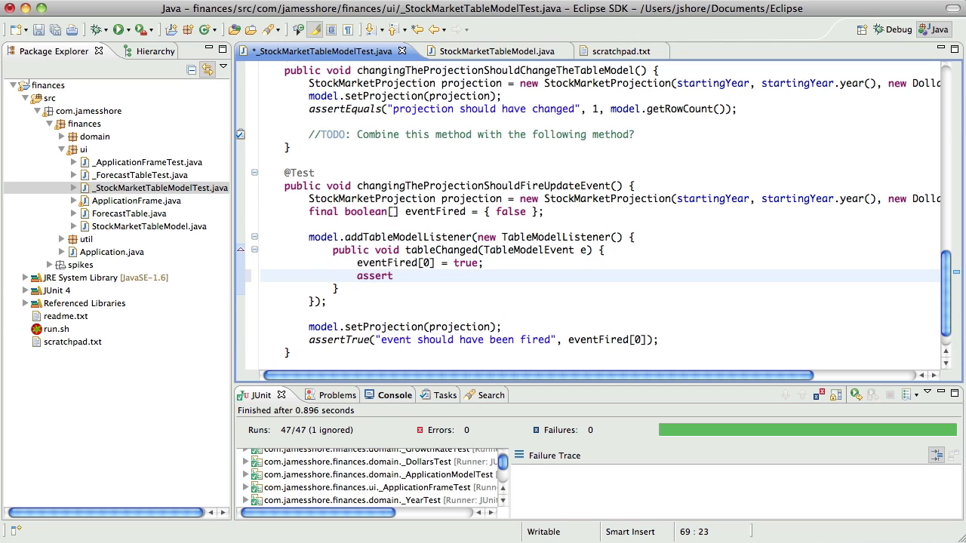
{"action": "type", "text": "Equals(\"\")"}
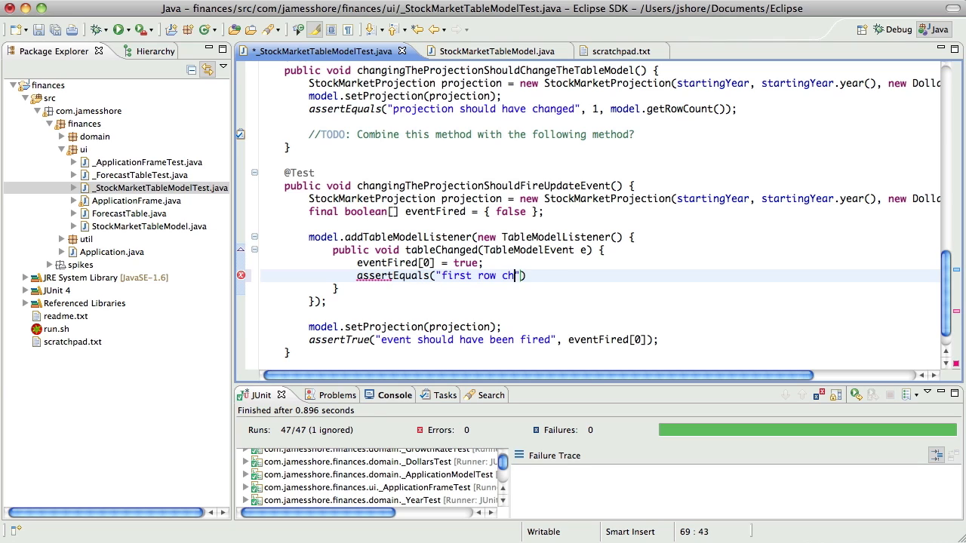
{"action": "type", "text": "anged\", 0, )"}
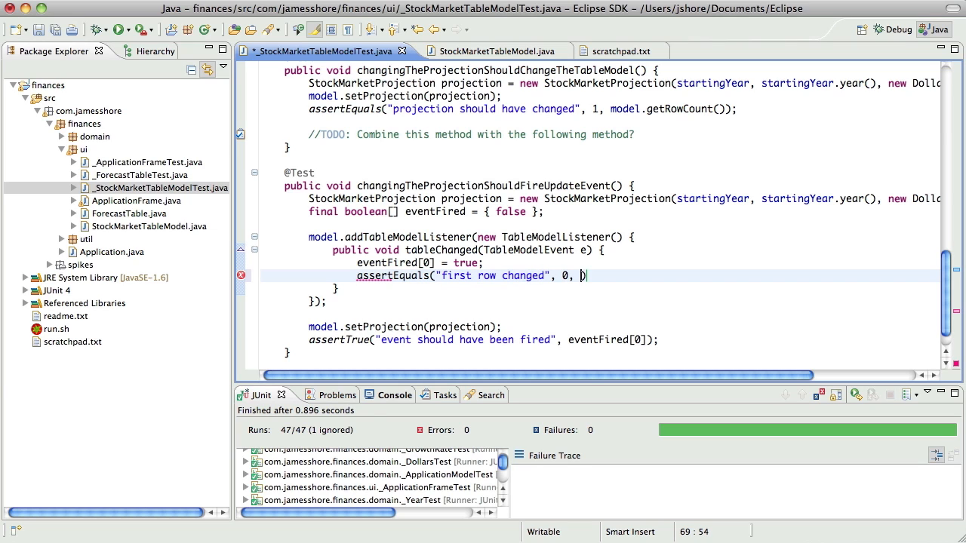
{"action": "type", "text": "e.getFirstRow("}
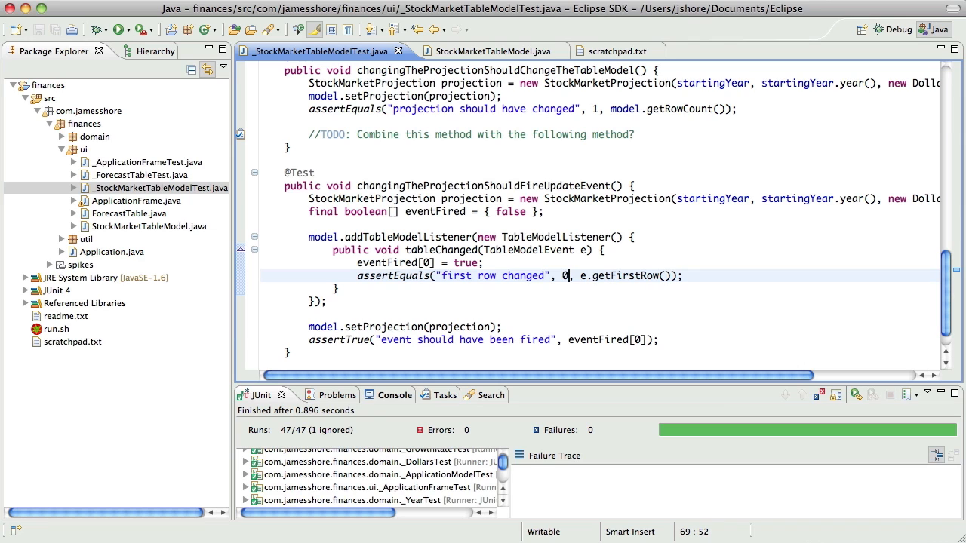
{"action": "type", "text": "whole table should change ("}
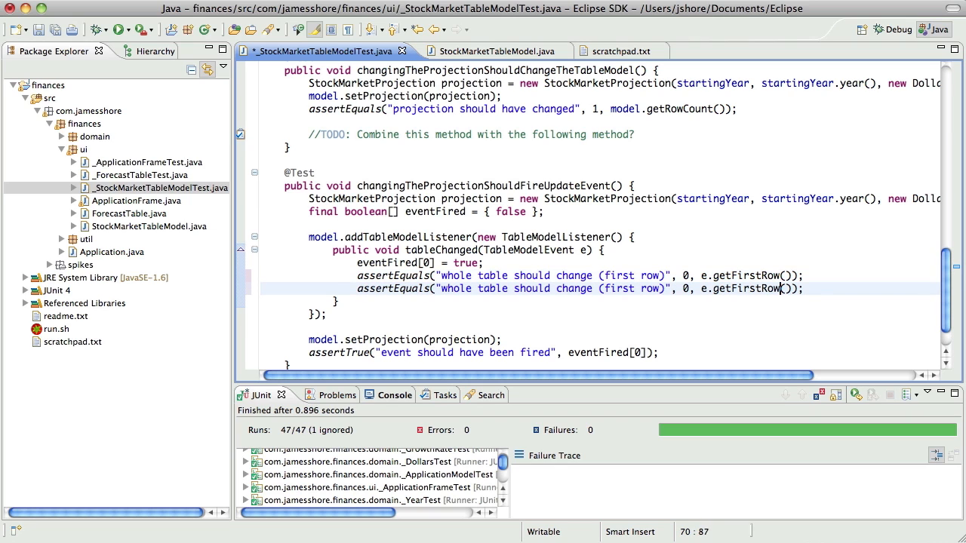
{"action": "double_click", "coordinate": [619, 288]}
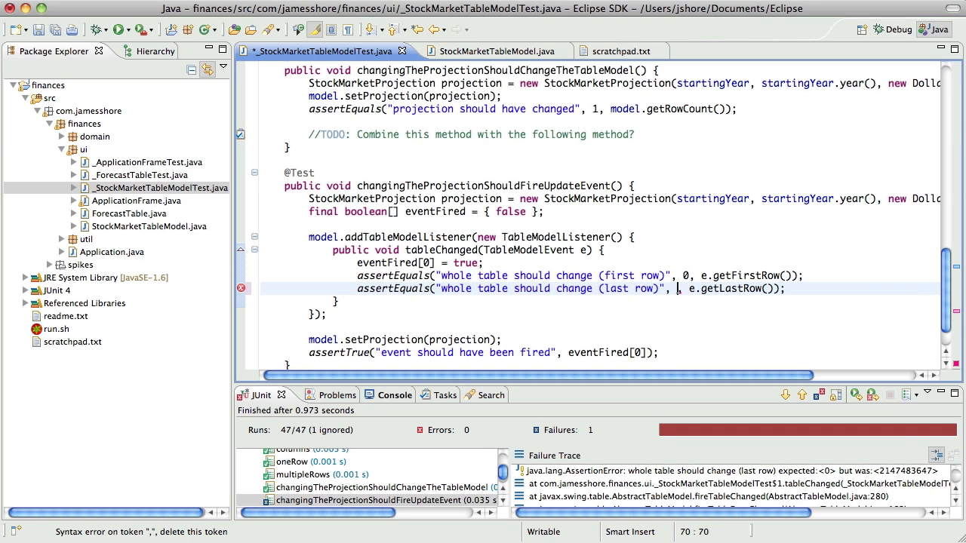
{"action": "type", "text": "Integer.m"}
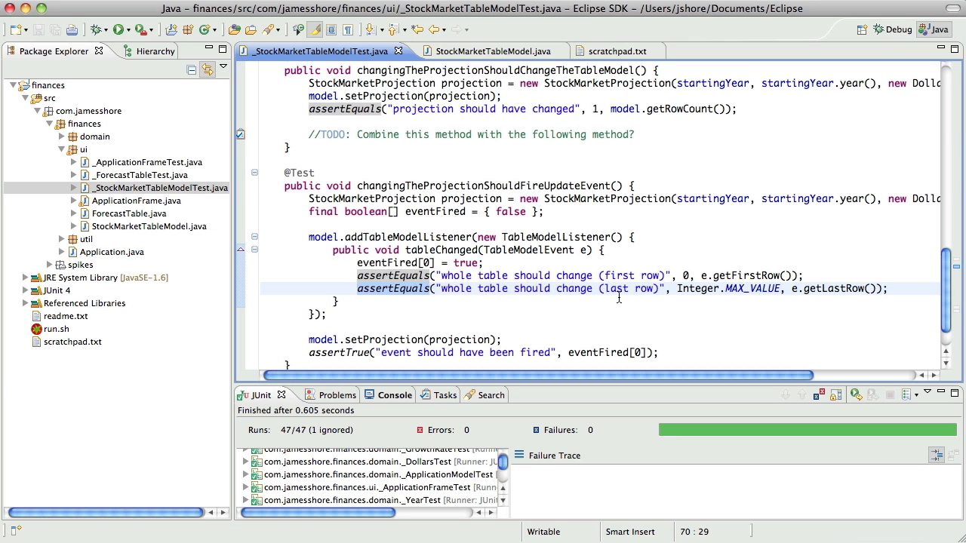
{"action": "mouse_move", "coordinate": [614, 303]}
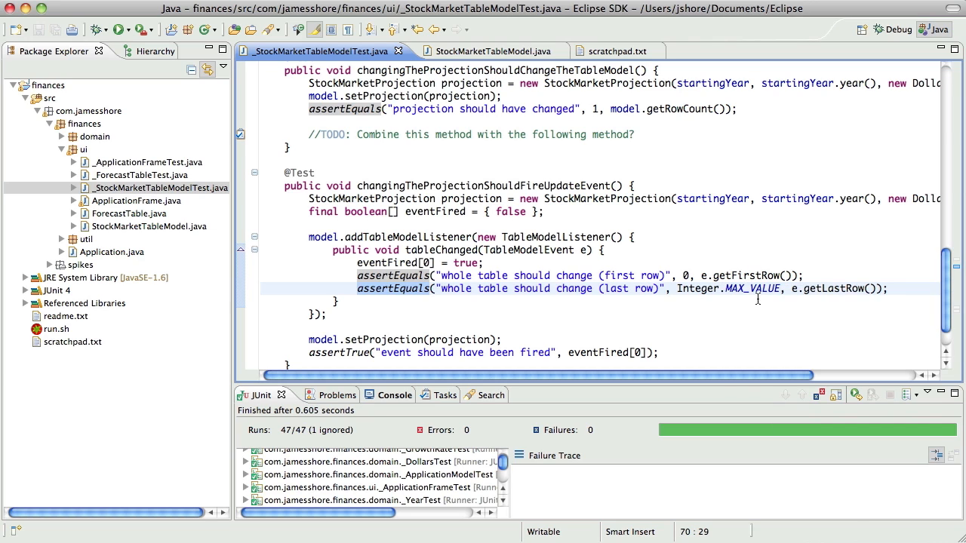
Step: Rerun the JUnit suite with the Integer.MAX_VALUE last-row assertion and review the results
{"action": "double_click", "coordinate": [752, 288]}
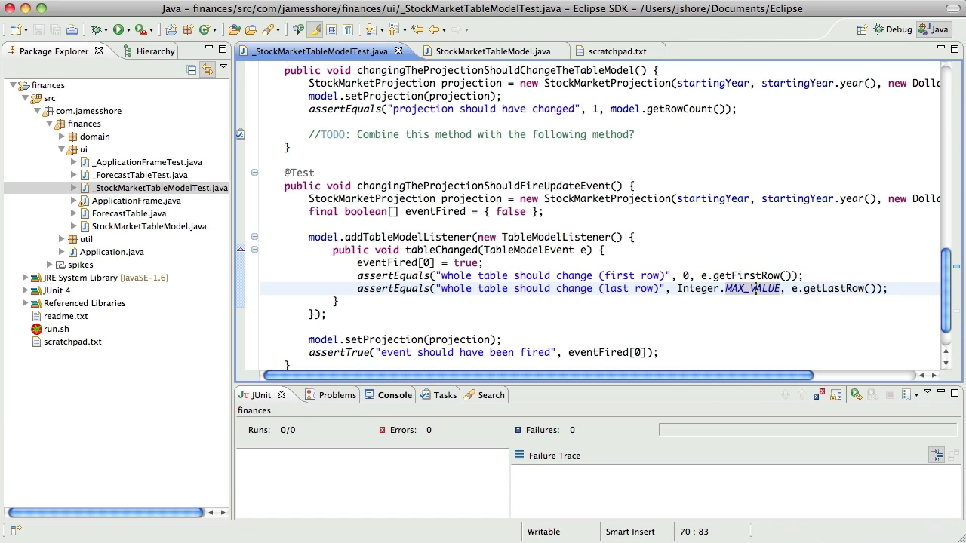
{"action": "left_click", "coordinate": [118, 29]}
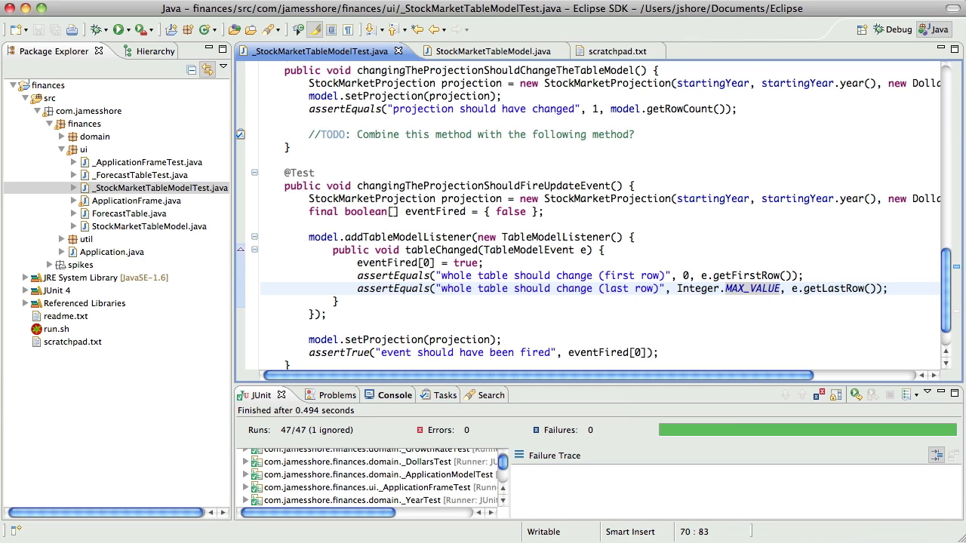
{"action": "scroll", "scroll_direction": "down", "scroll_amount": 3}
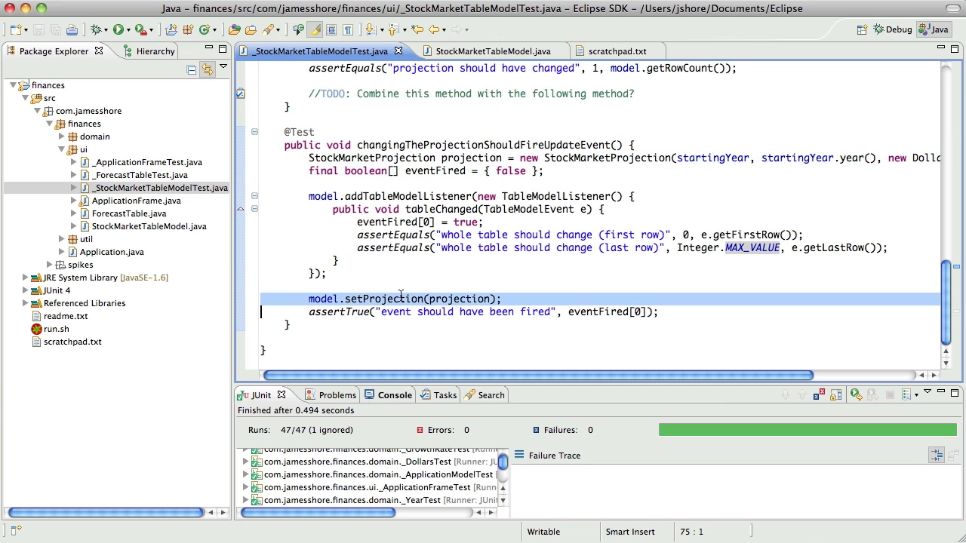
Step: Review setProjection in StockMarketTableModel, then begin a new line in the update-event test
{"action": "left_click", "coordinate": [486, 51]}
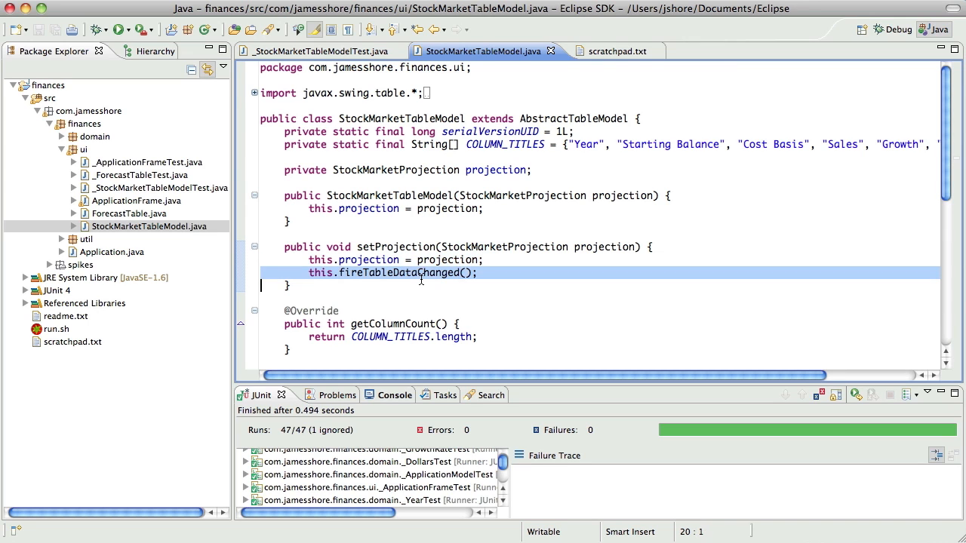
{"action": "left_click", "coordinate": [317, 50]}
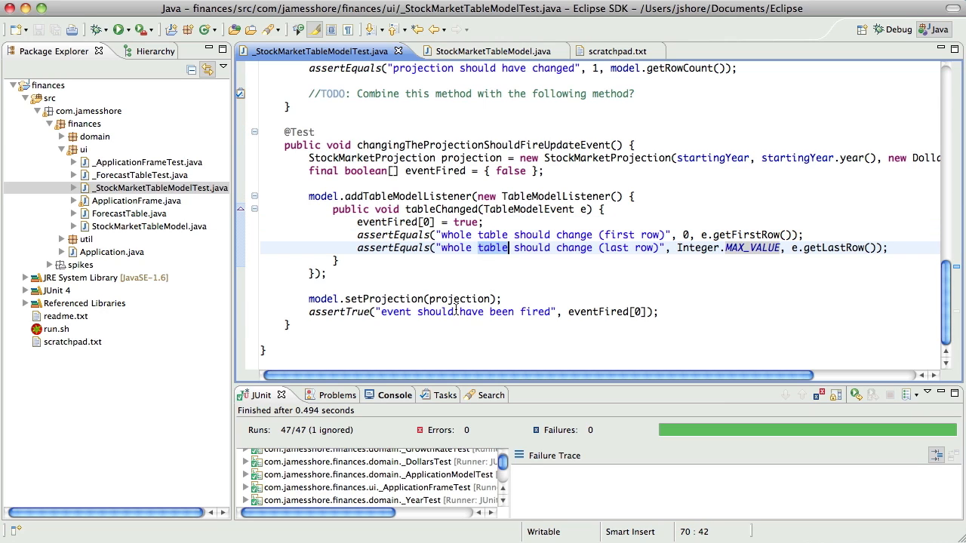
{"action": "left_click", "coordinate": [488, 312]}
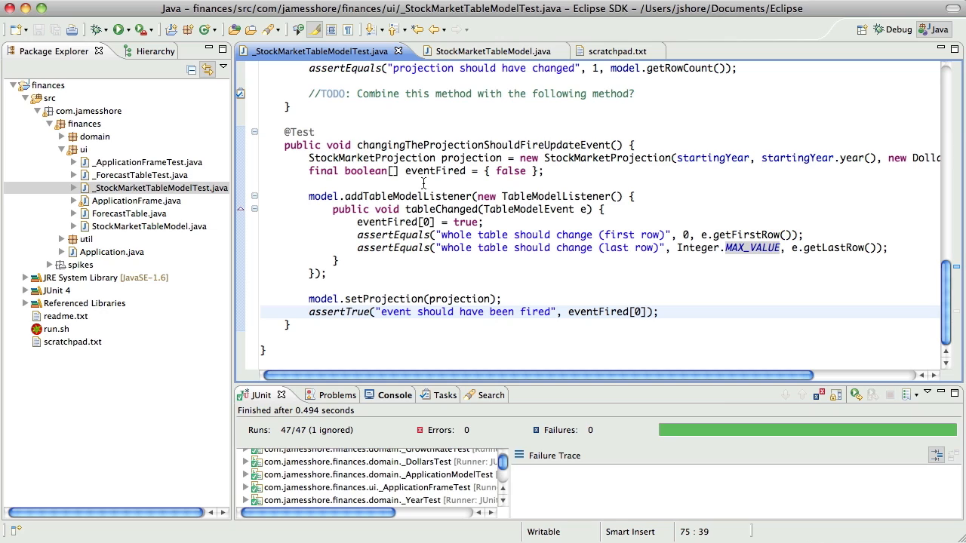
{"action": "left_click", "coordinate": [490, 312]}
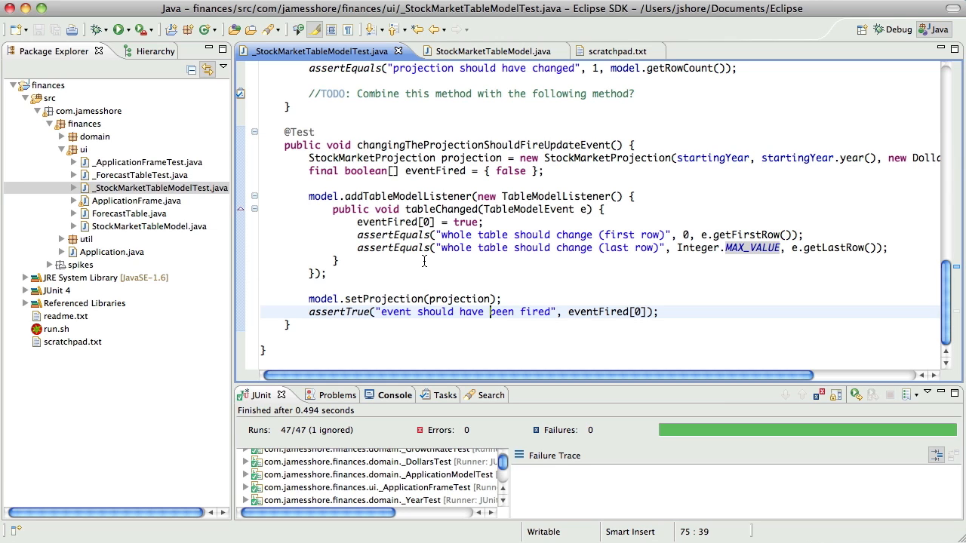
{"action": "double_click", "coordinate": [471, 312]}
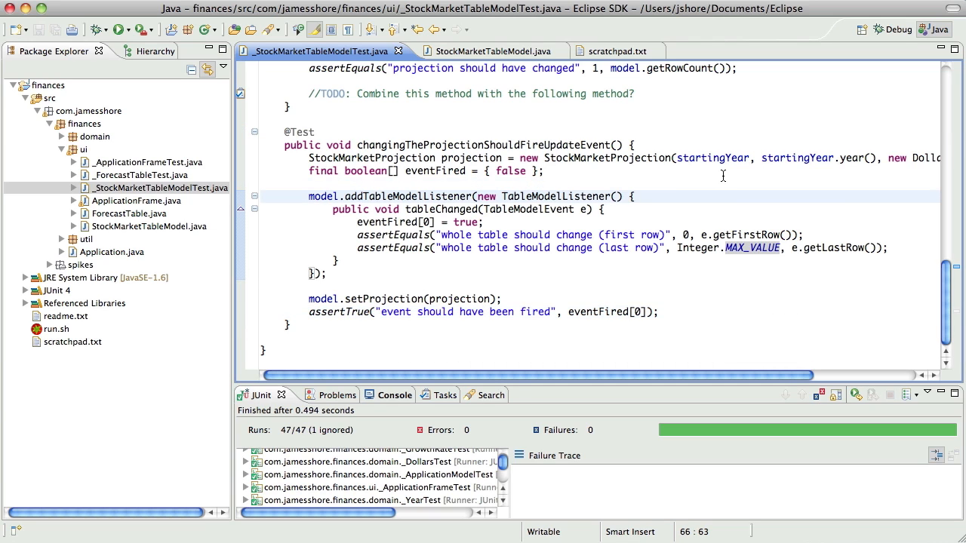
{"action": "type", "text": "public"}
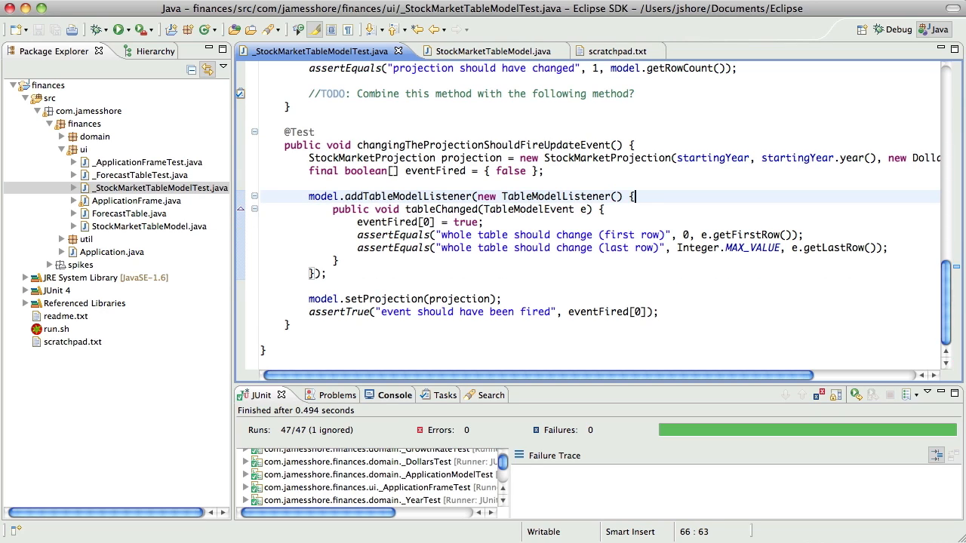
Step: Type TableModelListener testListener = new TableModelListener() { and start a public member
{"action": "type", "text": "Tob"}
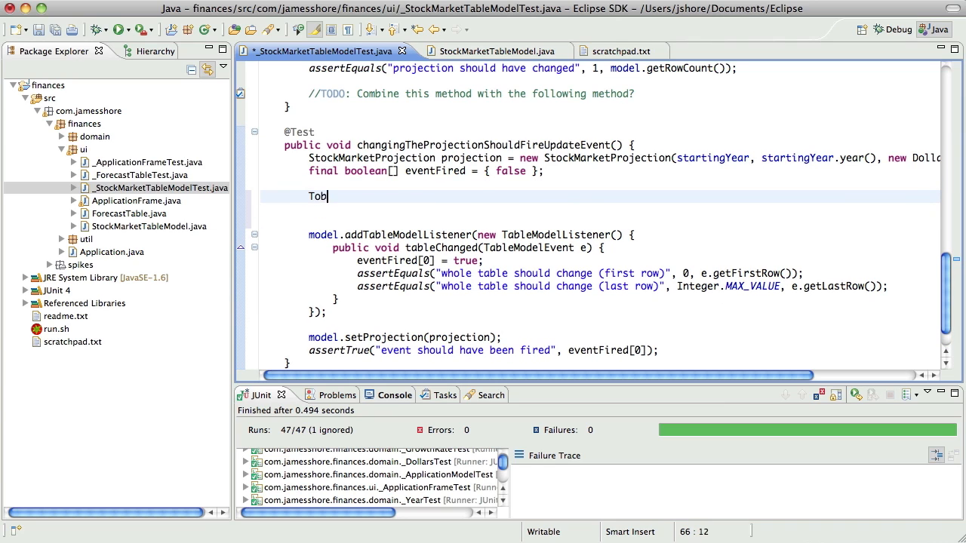
{"action": "type", "text": "ableModel"}
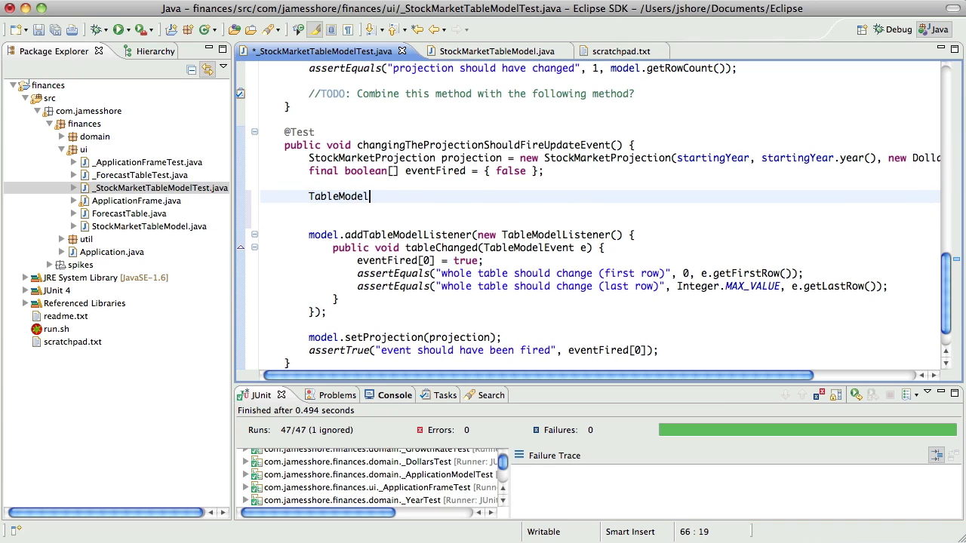
{"action": "type", "text": "Listener"}
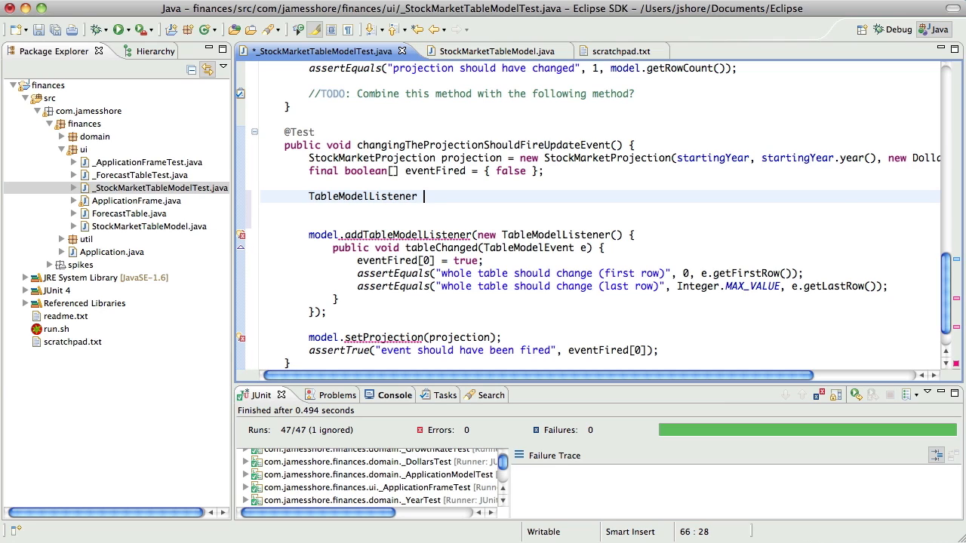
{"action": "type", "text": "testListener"}
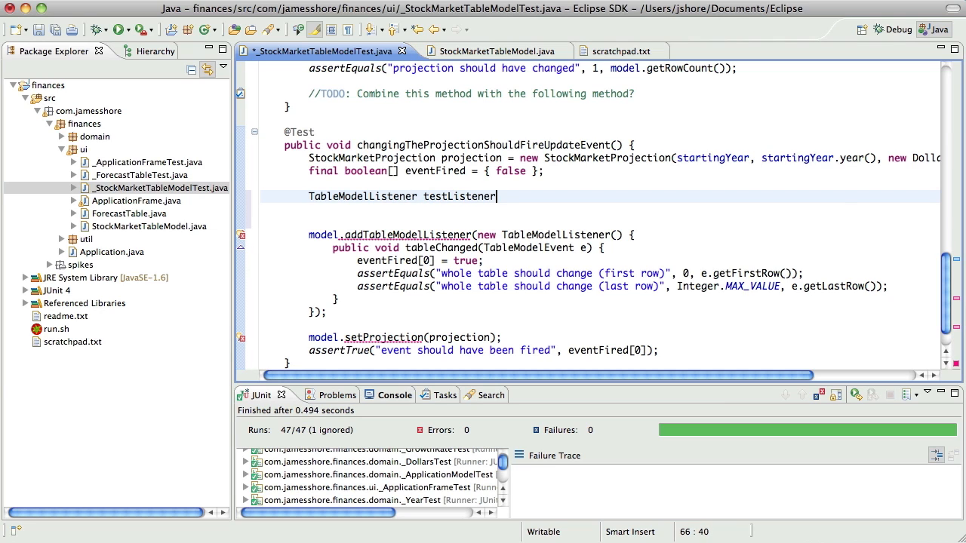
{"action": "type", "text": "= new"}
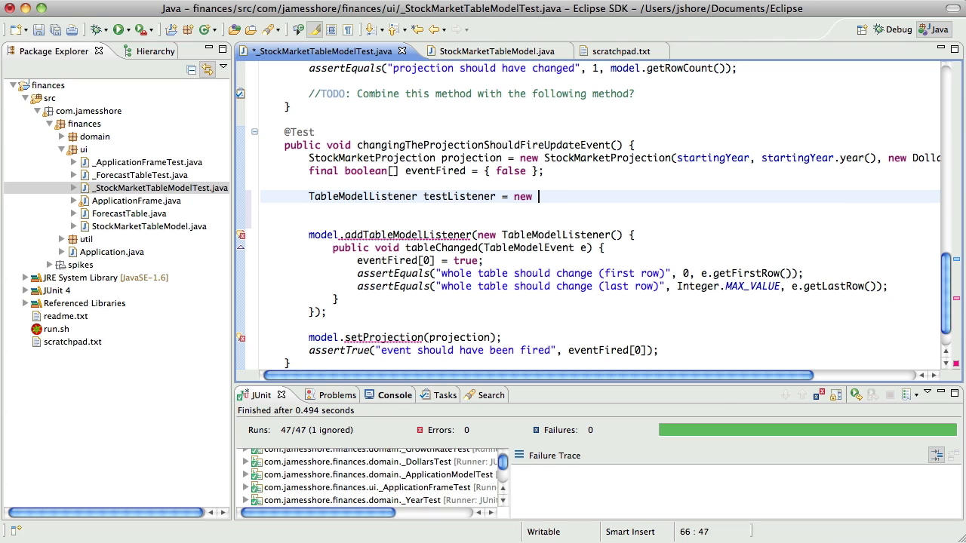
{"action": "type", "text": "TableModelListen"}
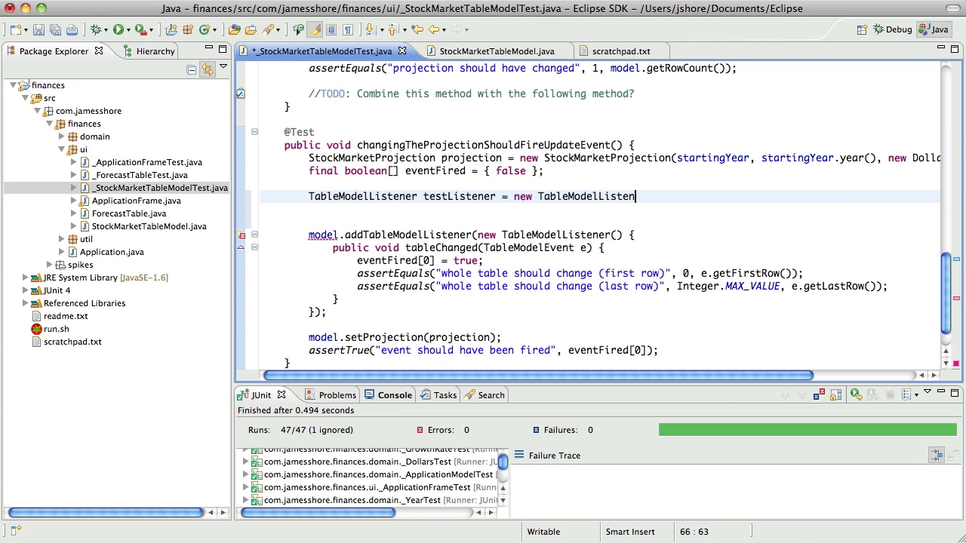
{"action": "type", "text": "() {"}
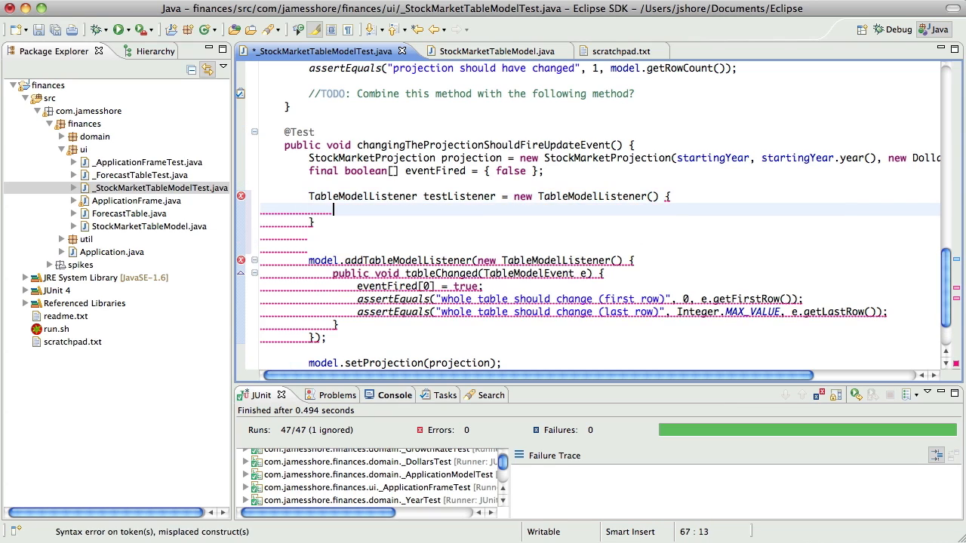
{"action": "type", "text": "public boolean"}
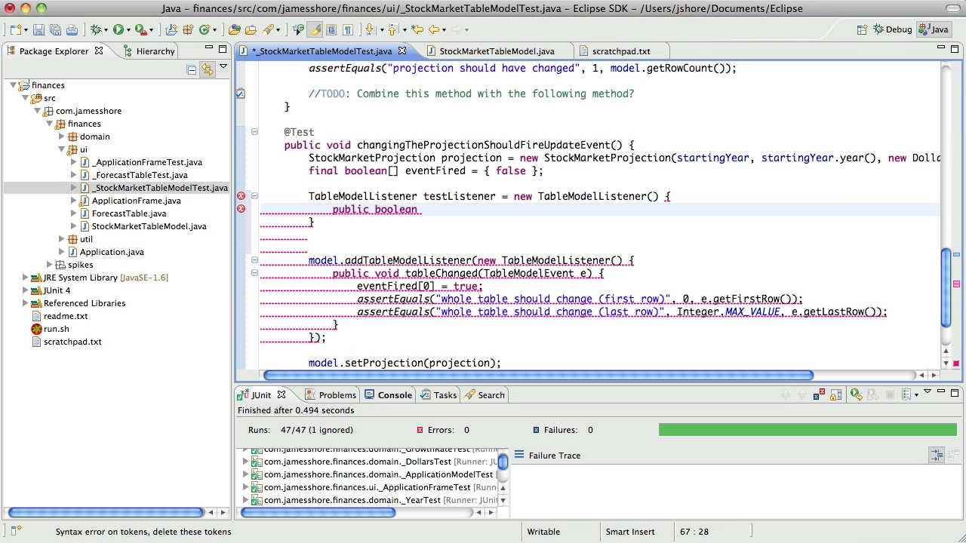
{"action": "left_click", "coordinate": [423, 210]}
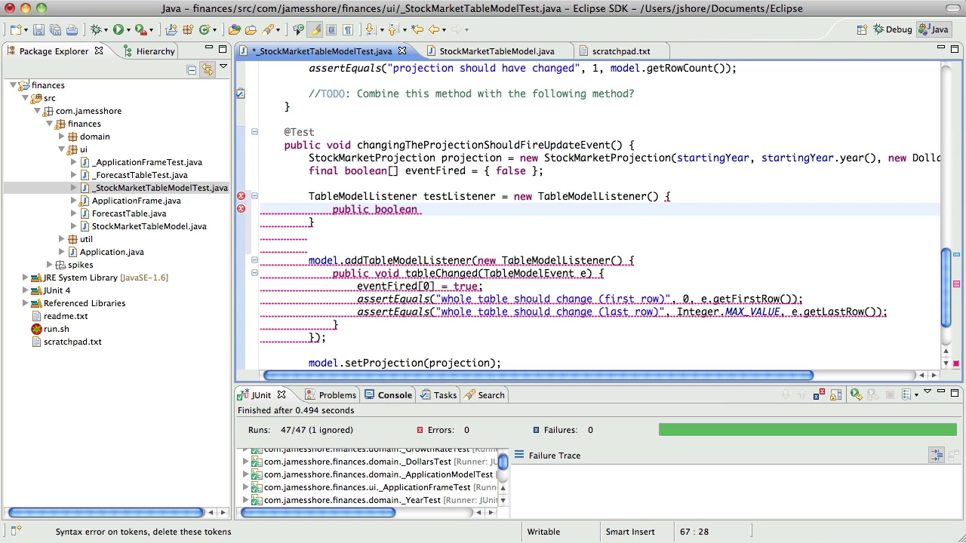
Step: Add eventFired plus Integer firstRowChanged and lastRowChanged fields initialised to null
{"action": "type", "text": "eventFired = false;"}
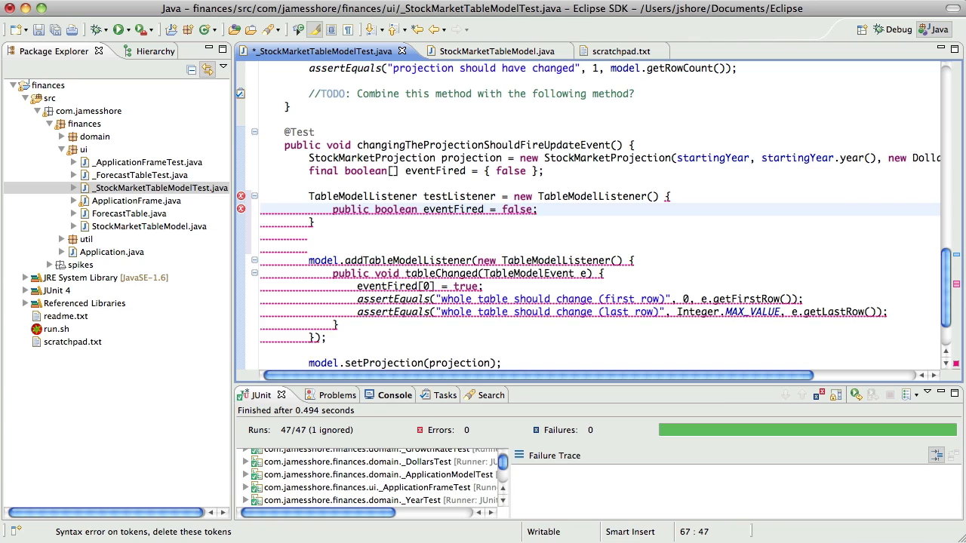
{"action": "type", "text": "public"}
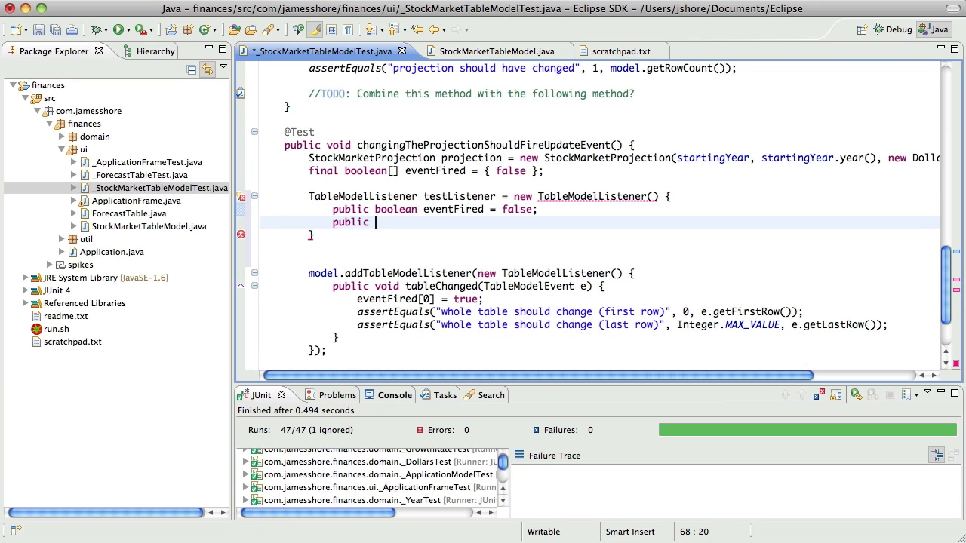
{"action": "type", "text": "int first"}
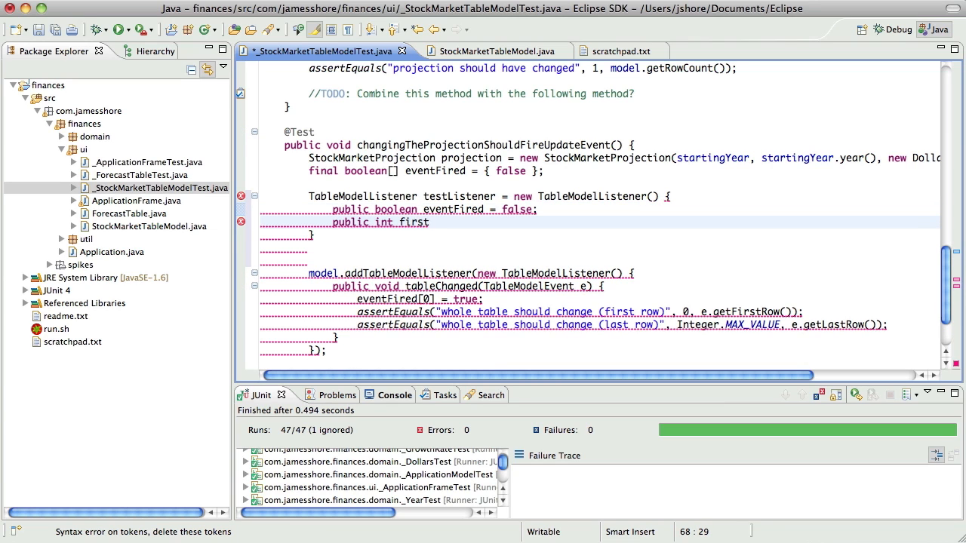
{"action": "type", "text": "RowChanged = -1;"}
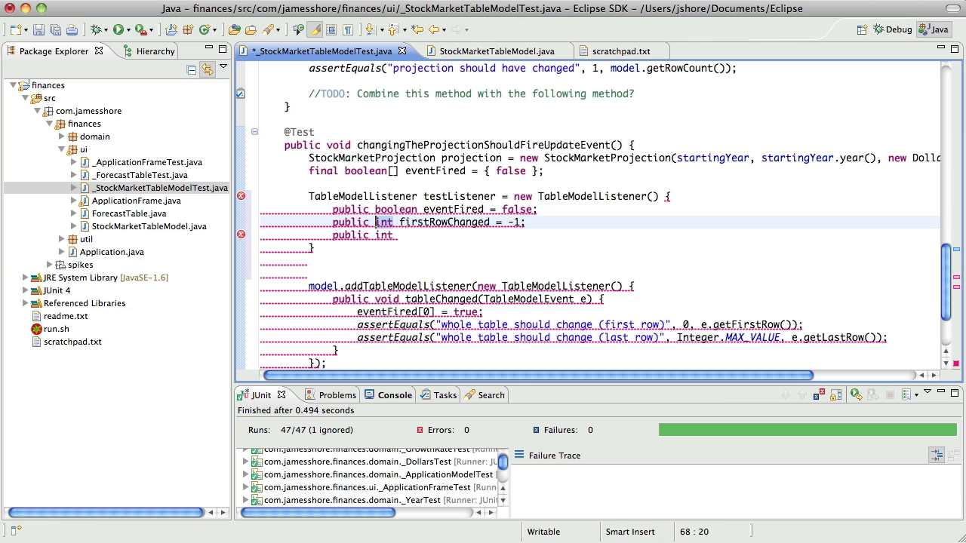
{"action": "type", "text": "Integer"}
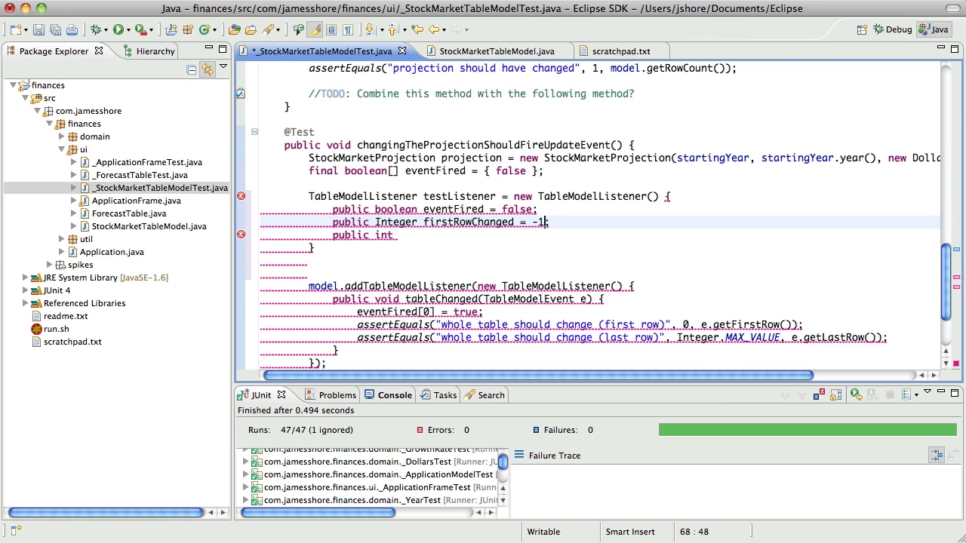
{"action": "type", "text": "null"}
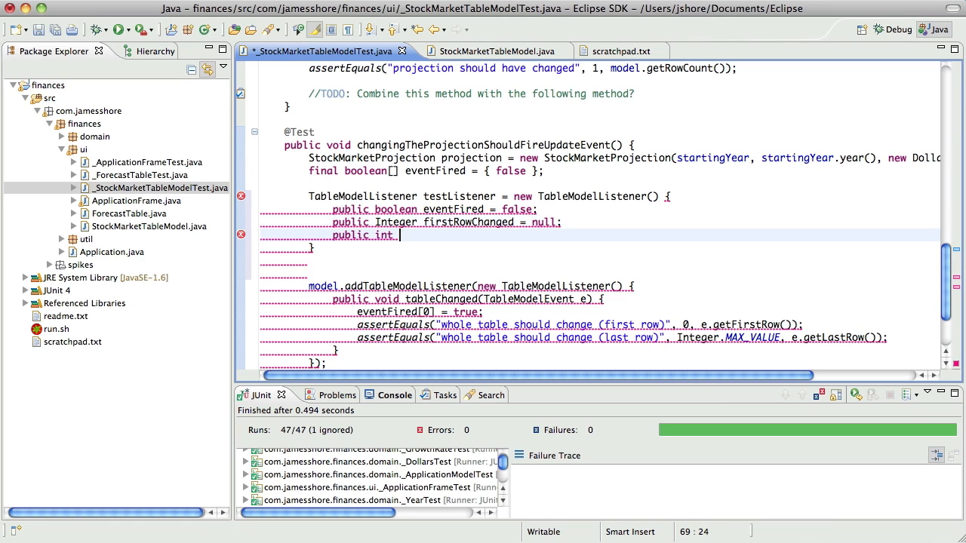
{"action": "type", "text": "Integer lastRowChanged = f"}
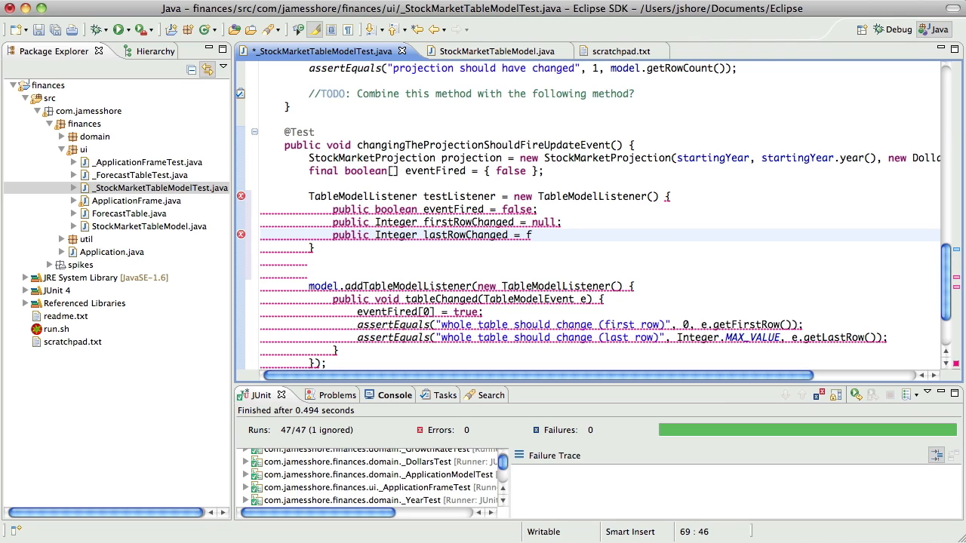
{"action": "type", "text": "null;"}
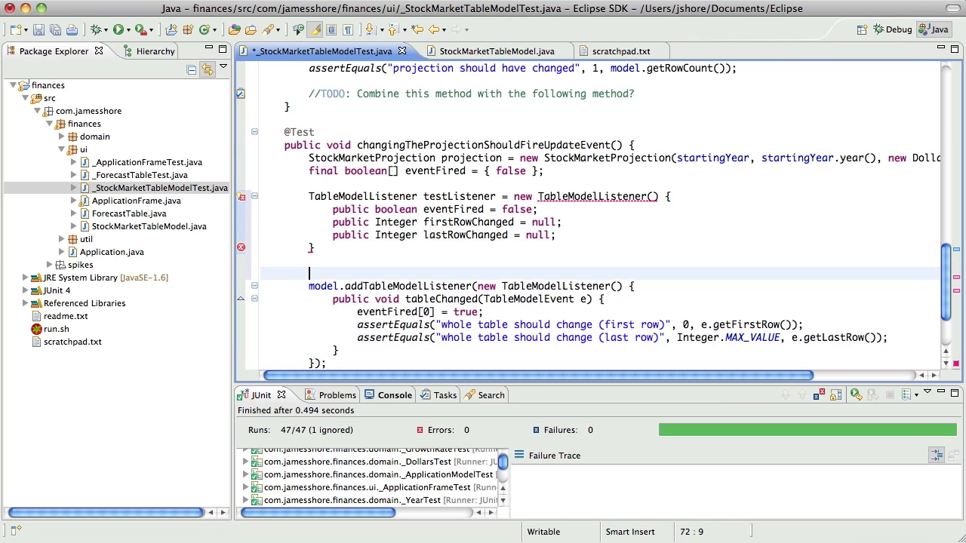
Step: Move the tableChanged handler into testListener, recording e.getFirstRow() and e.getLastRow()
{"action": "left_click", "coordinate": [603, 299]}
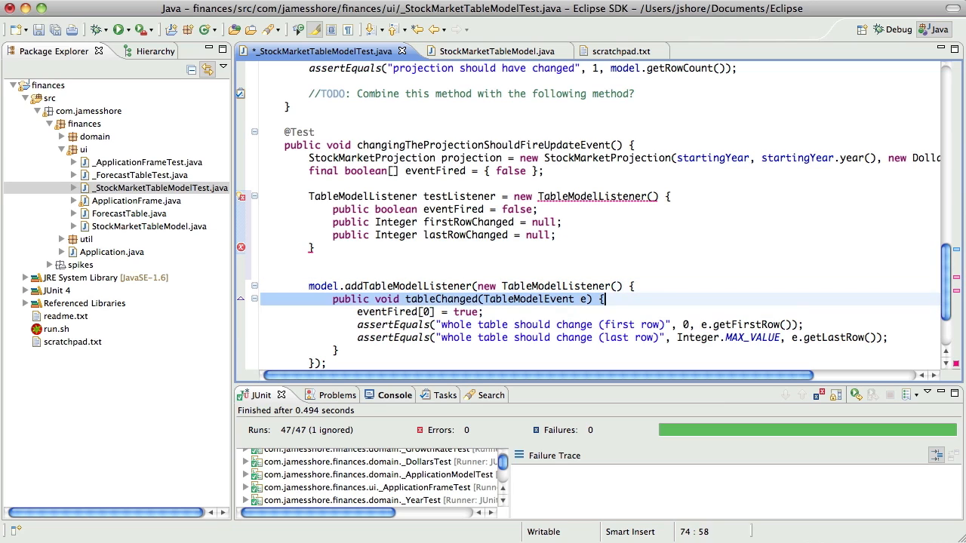
{"action": "left_click_drag", "start_coordinate": [604, 299], "coordinate": [338, 350]}
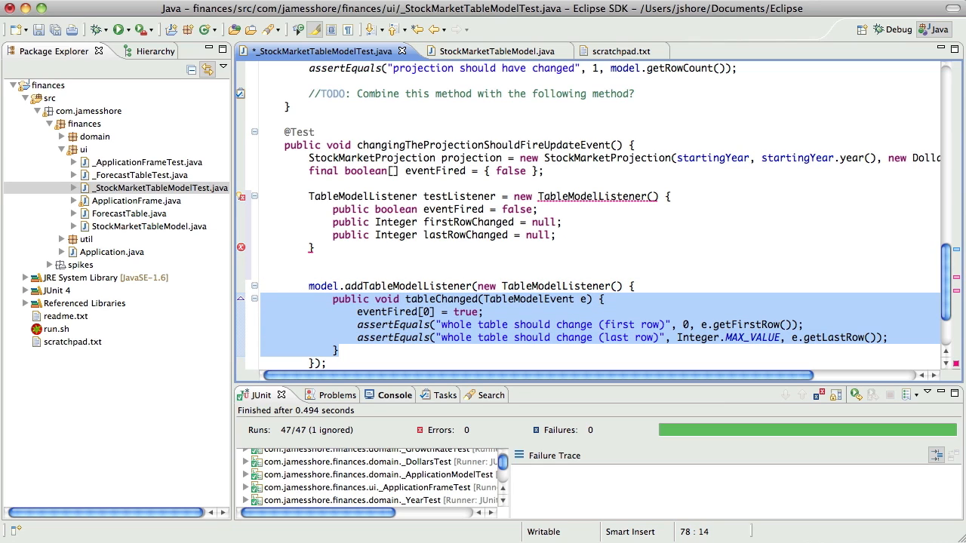
{"action": "key", "text": "Delete"}
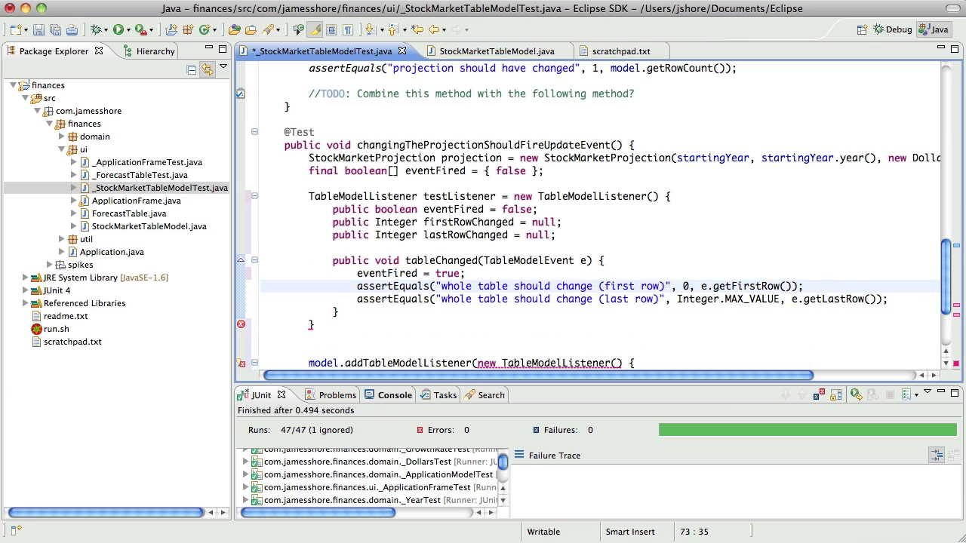
{"action": "type", "text": "first"}
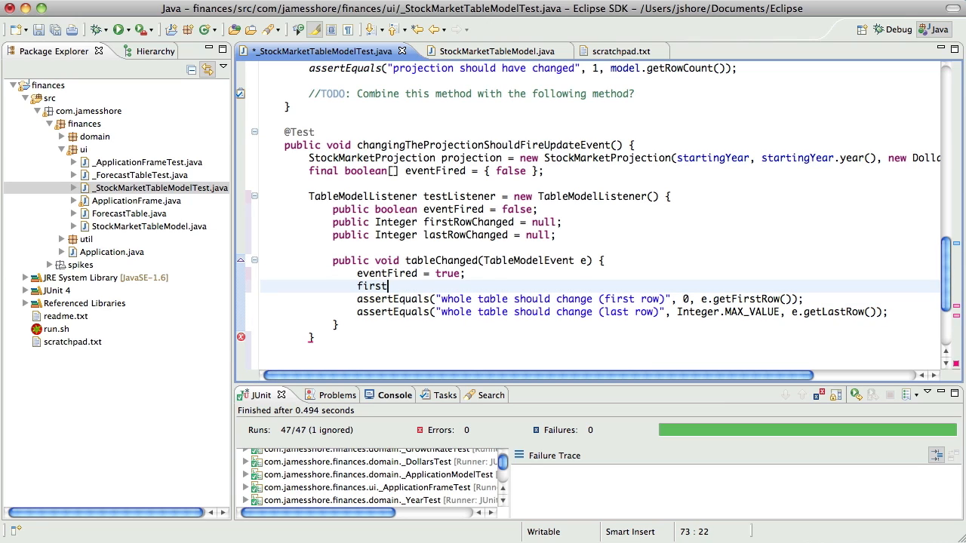
{"action": "type", "text": "RowChanged = e.getFirstRow();"}
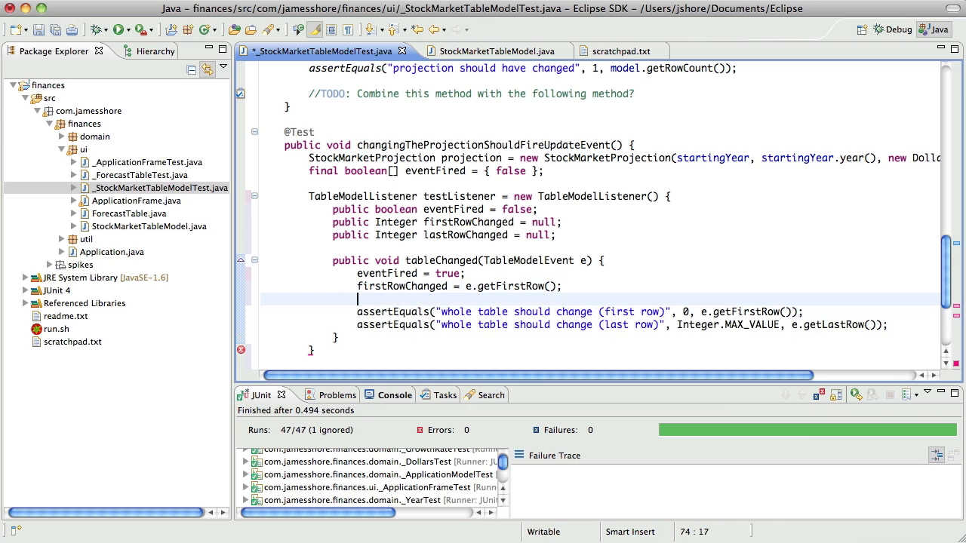
{"action": "type", "text": "lastRowChanged = e.getLastRow();"}
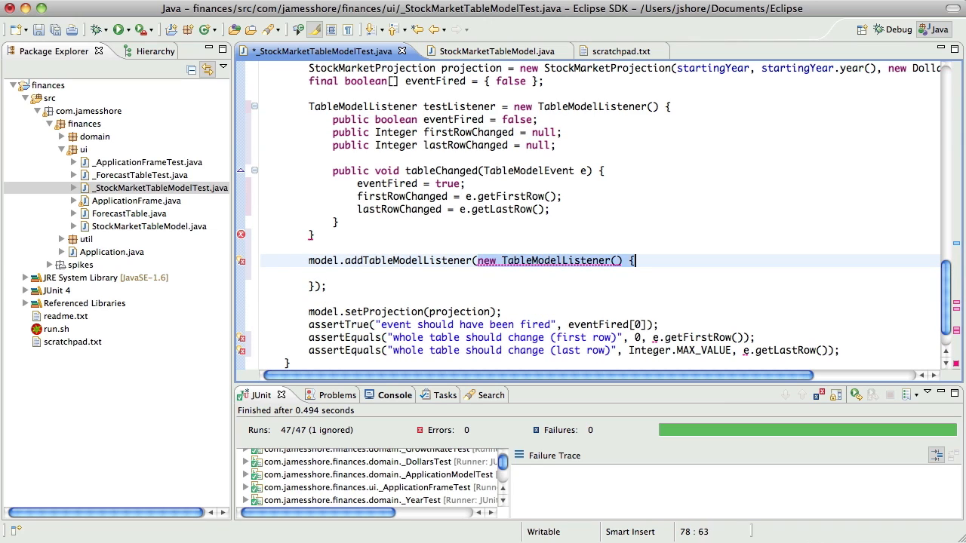
Step: Register testListener via addTableModelListener and begin pointing assertTrue at testListener
{"action": "type", "text": "testListener)"}
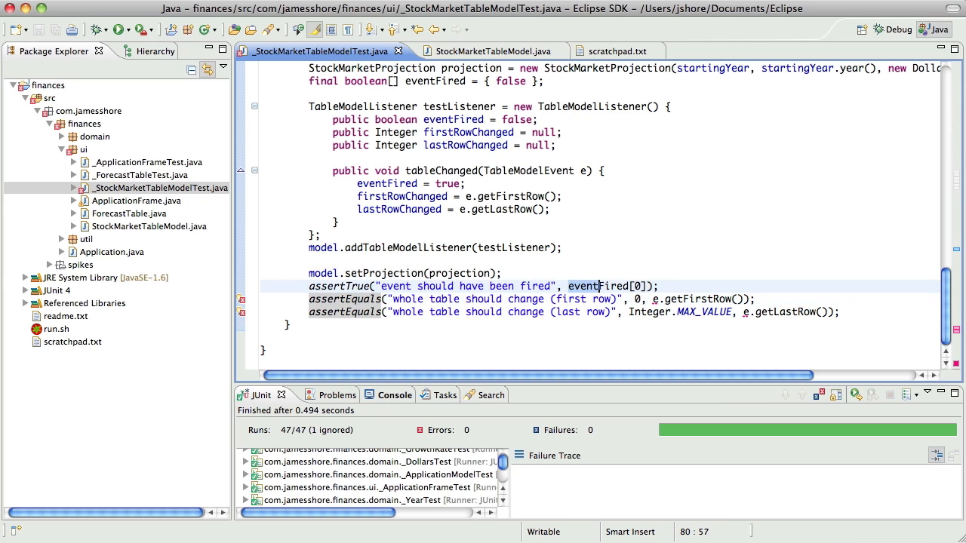
{"action": "type", "text": "testListener."}
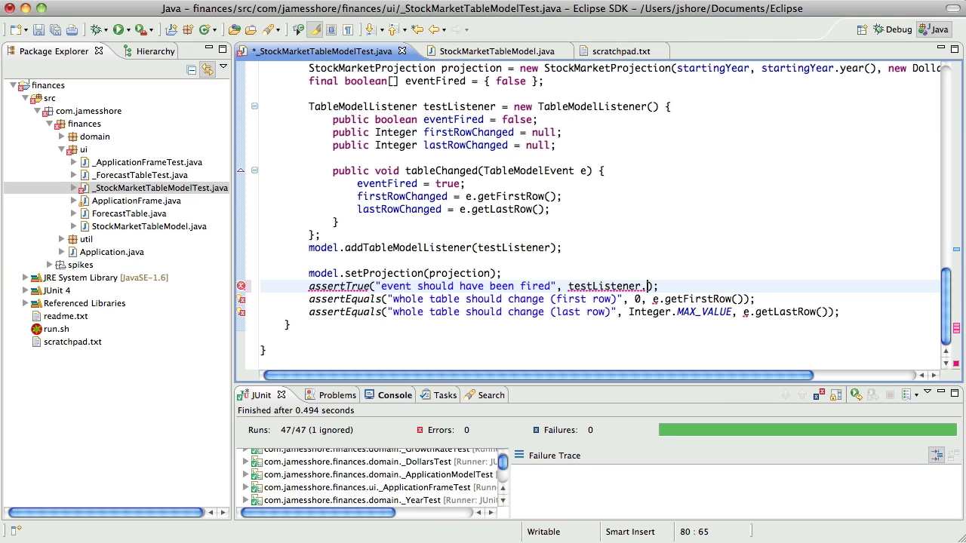
{"action": "mouse_move", "coordinate": [622, 196]}
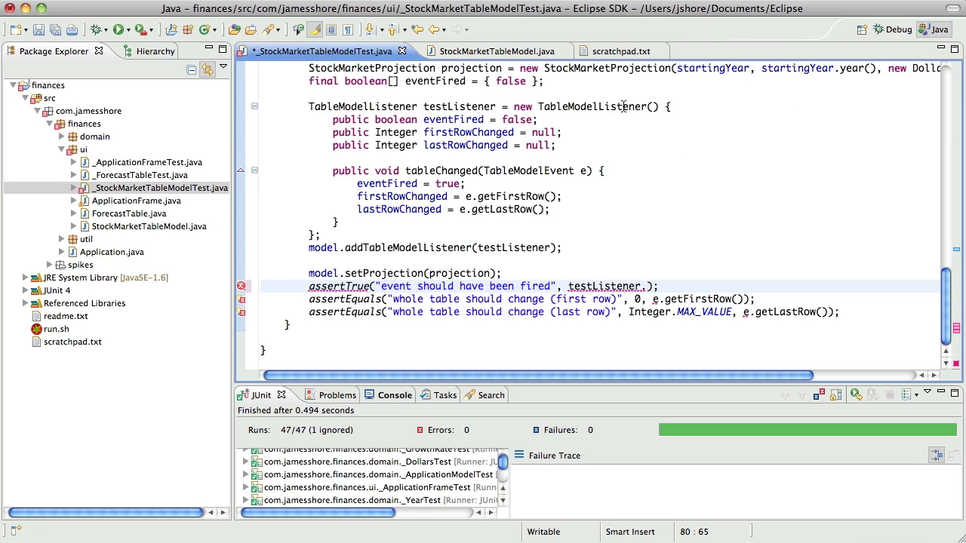
{"action": "mouse_move", "coordinate": [568, 63]}
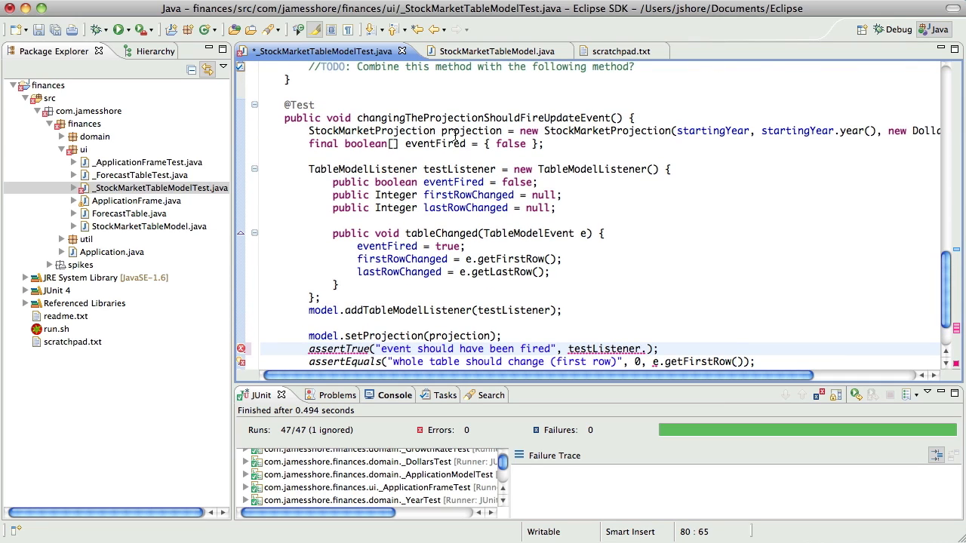
{"action": "mouse_move", "coordinate": [440, 143]}
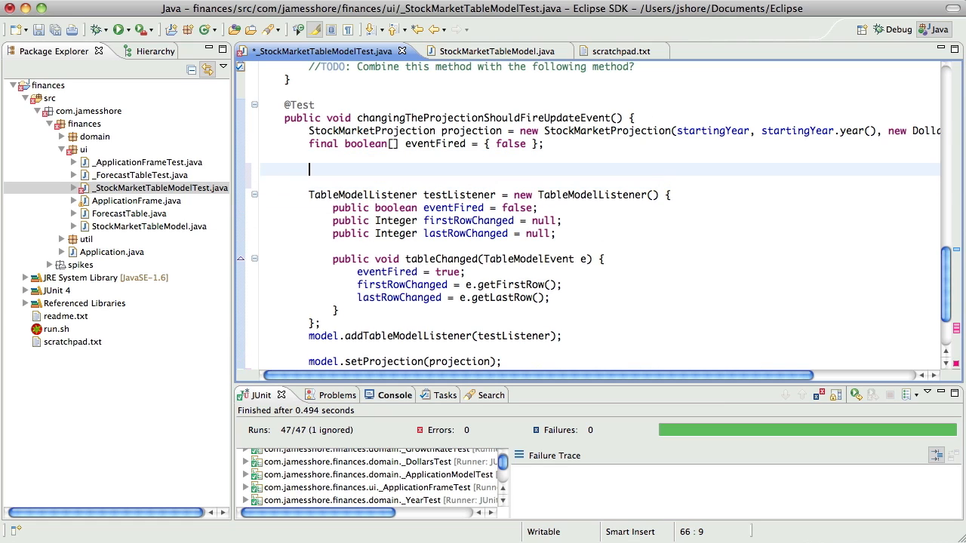
Step: Declare local class TestListener implementing TableModelListener, with public boolean eventFired = false
{"action": "type", "text": "public class"}
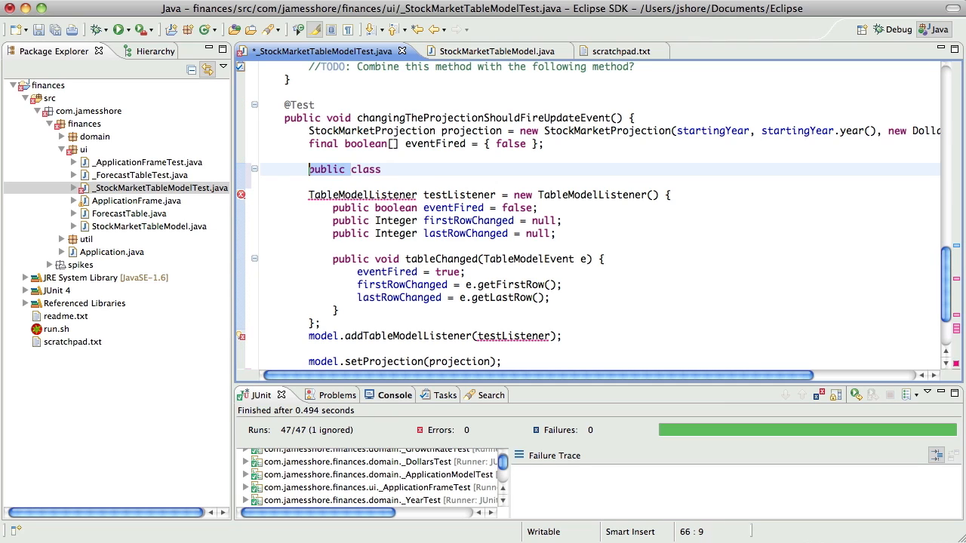
{"action": "type", "text": "class TestListen"}
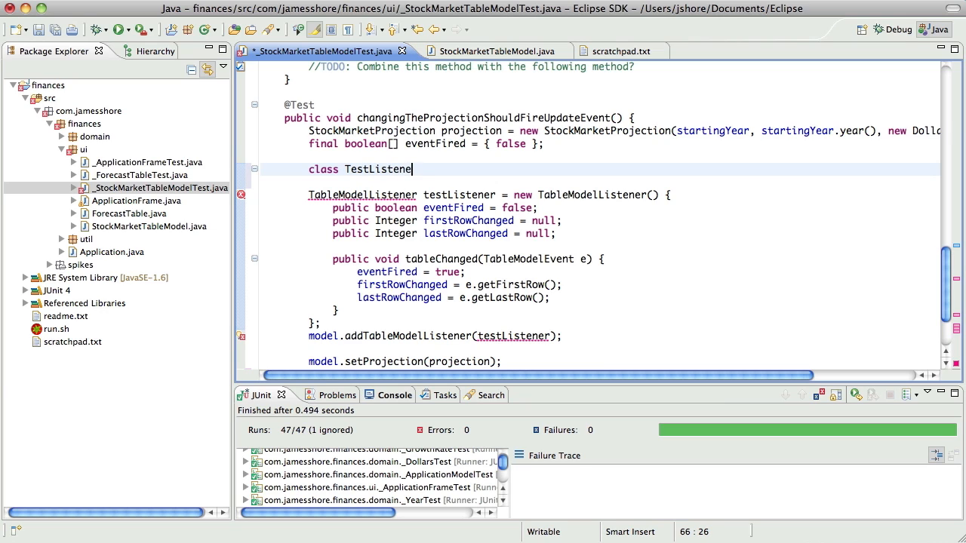
{"action": "type", "text": "extends T"}
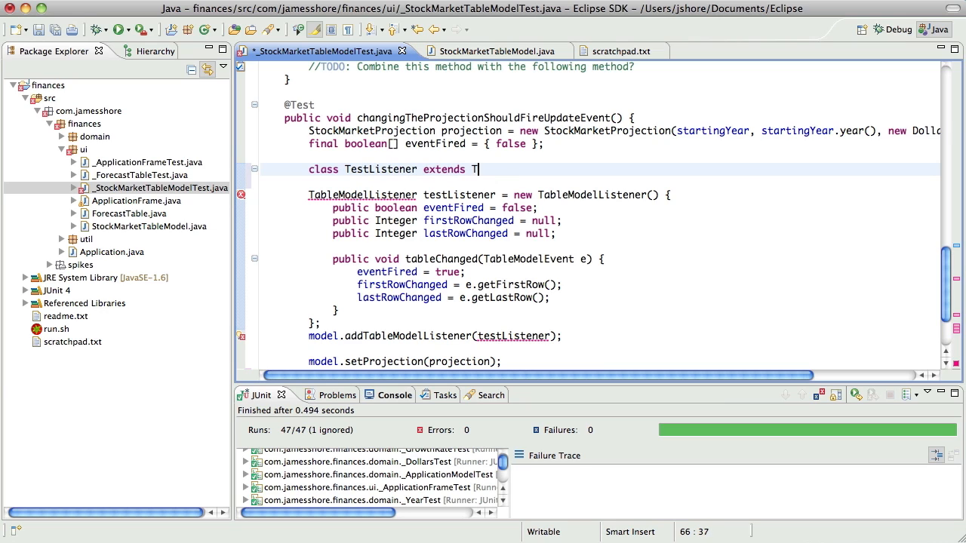
{"action": "type", "text": "ableModelLis"}
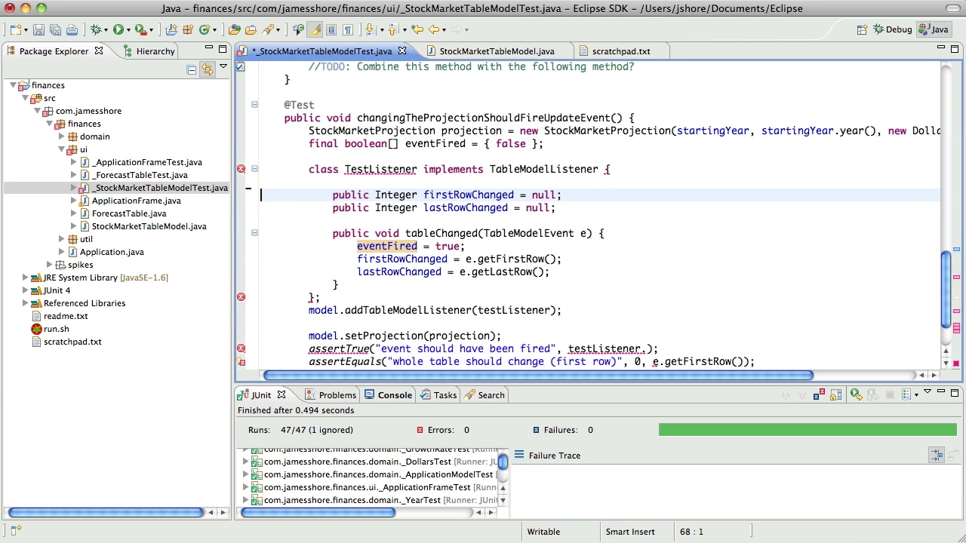
{"action": "type", "text": "public boolean eventFired = false;"}
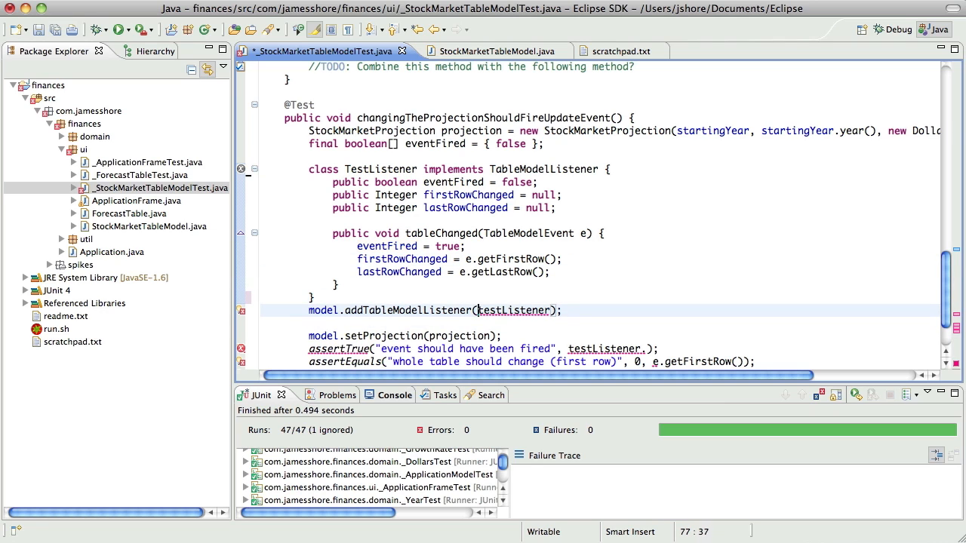
Step: Create TestListener listener = new TestListener() and register listener with the model
{"action": "type", "text": "new"}
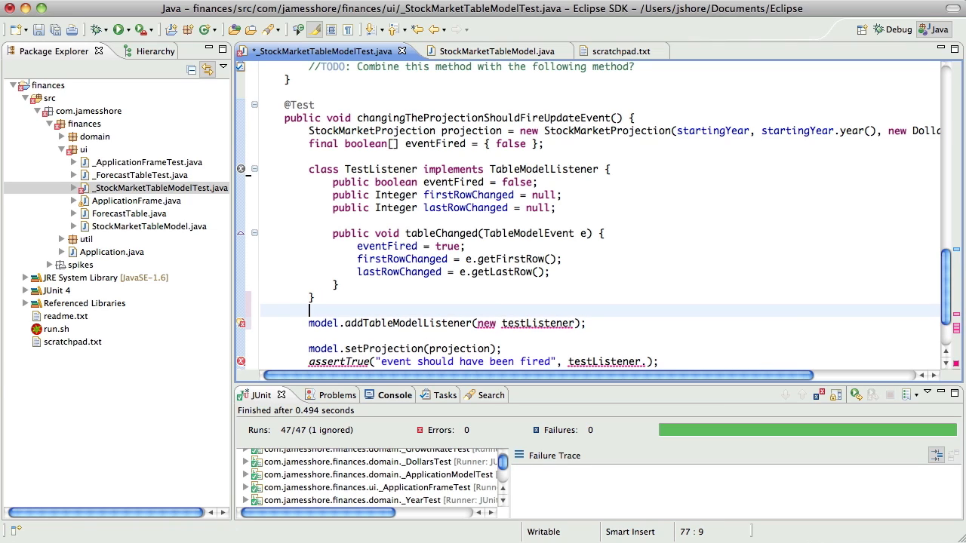
{"action": "type", "text": "TestListener listener"}
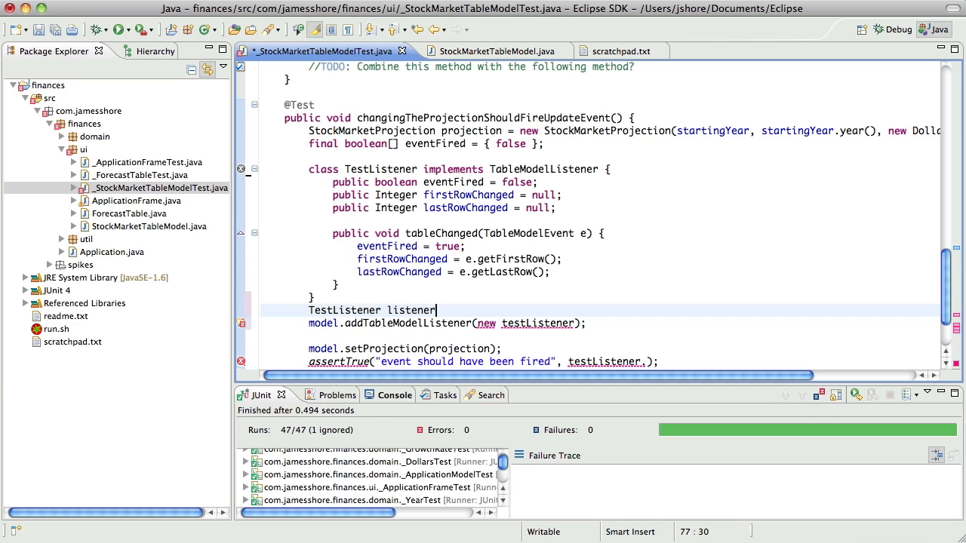
{"action": "type", "text": "= new TestListener();"}
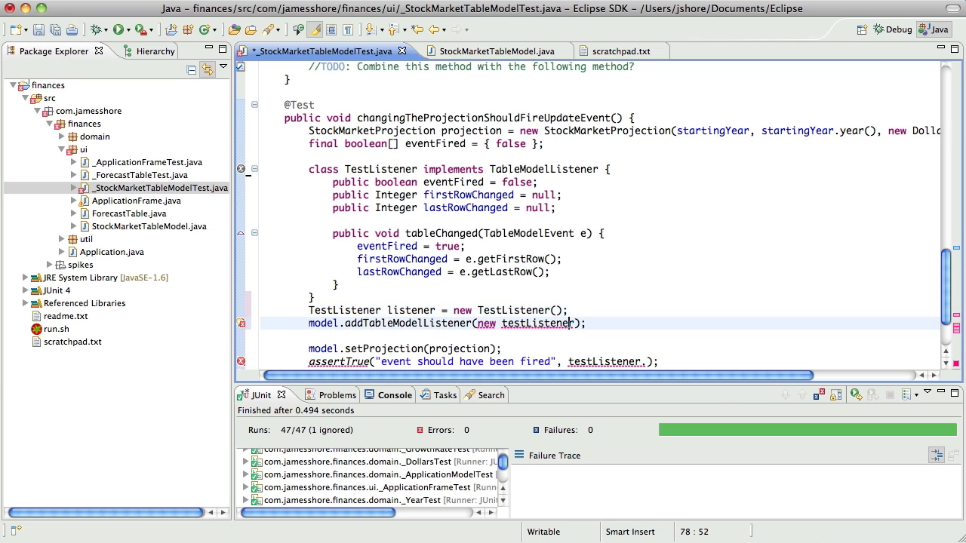
{"action": "type", "text": "listener"}
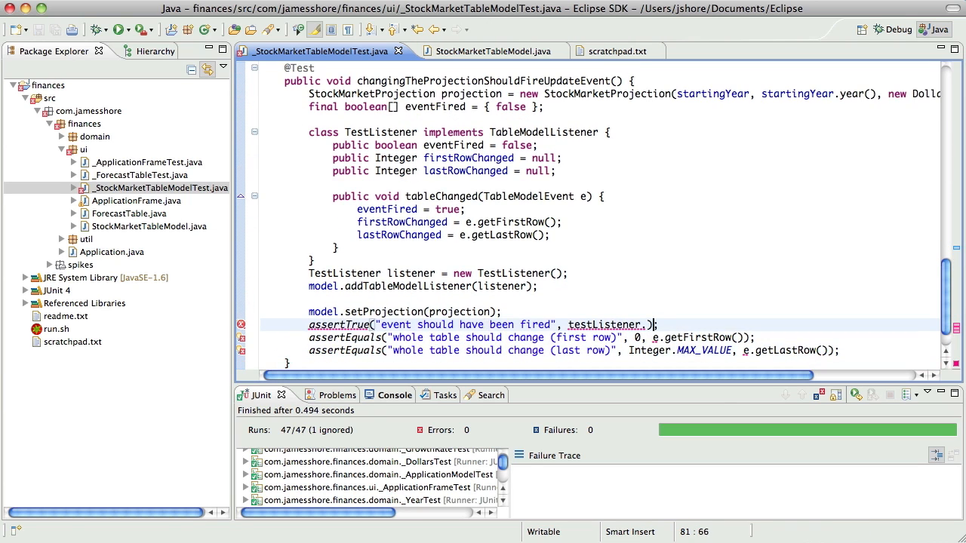
Step: Switch the asserts to listener's fields, comparing the row values with .intValue()
{"action": "double_click", "coordinate": [604, 324]}
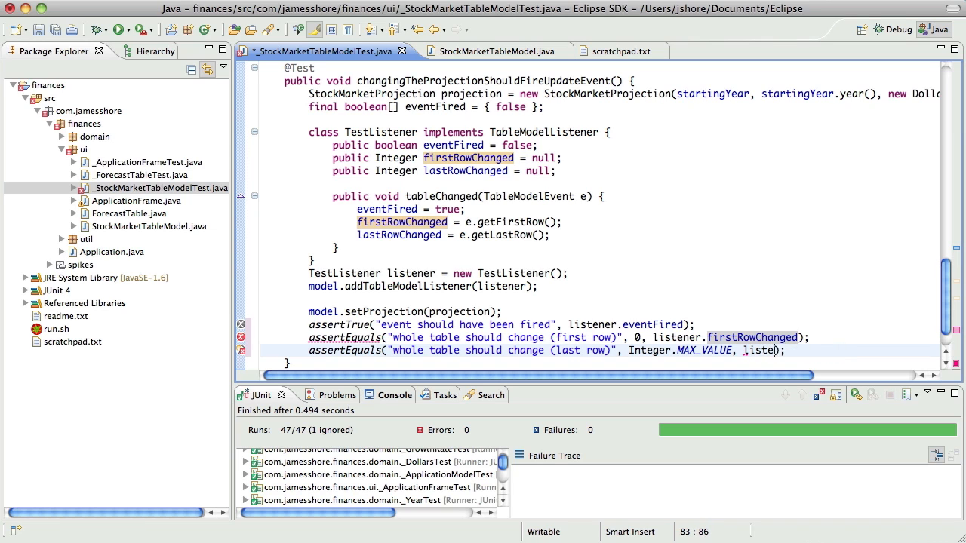
{"action": "type", "text": "lastRowChanged"}
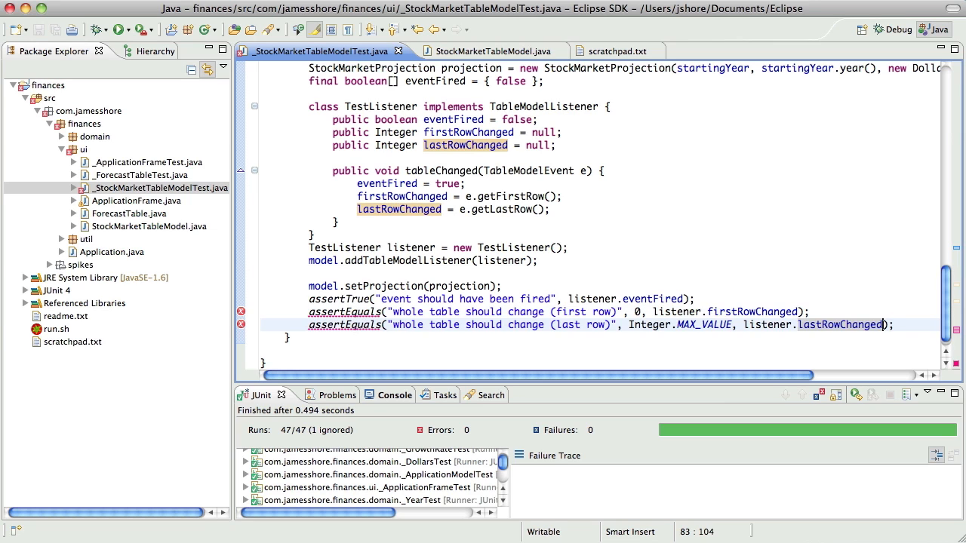
{"action": "type", "text": ".intValue("}
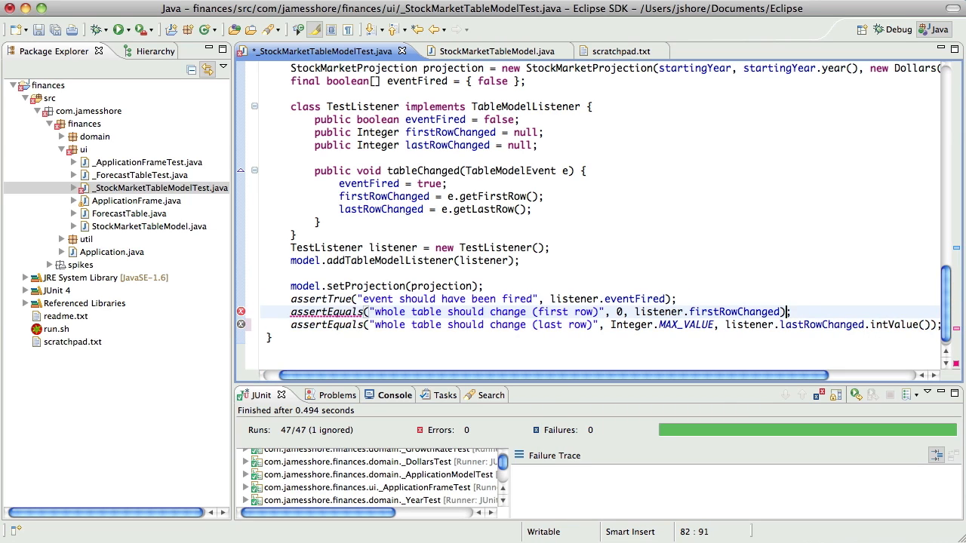
{"action": "type", "text": ".intValue()"}
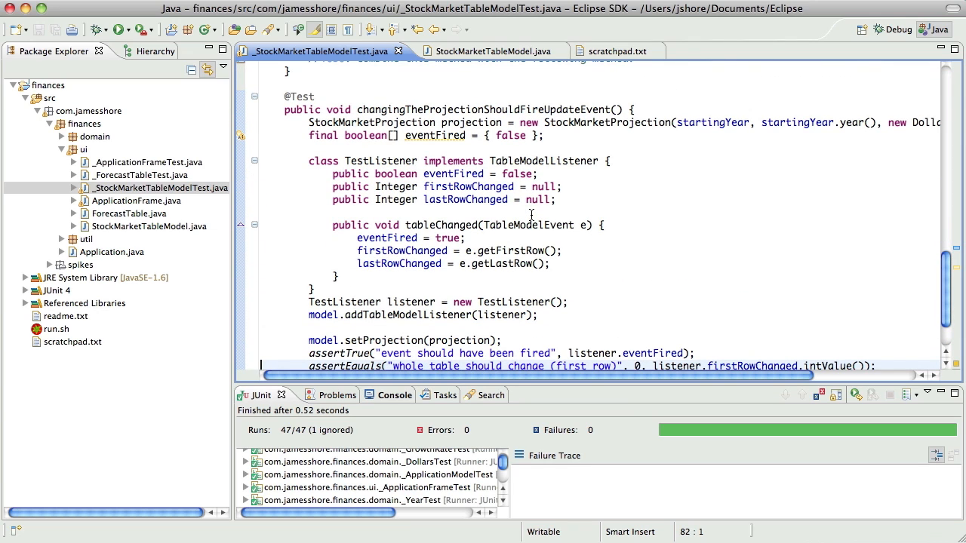
Step: Delete the 'final boolean[] eventFired = { false };' line from the update-event test
{"action": "scroll", "scroll_direction": "down", "scroll_amount": 3}
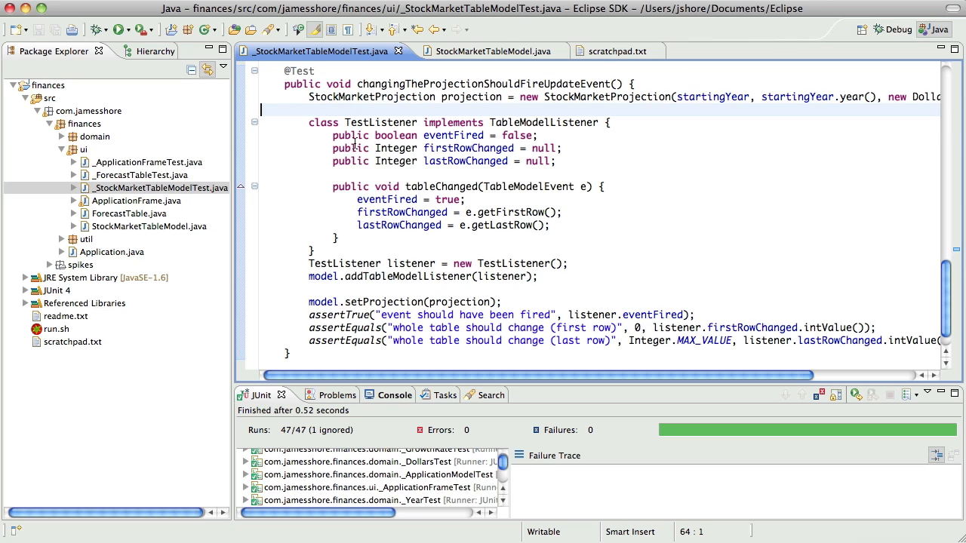
{"action": "mouse_move", "coordinate": [678, 161]}
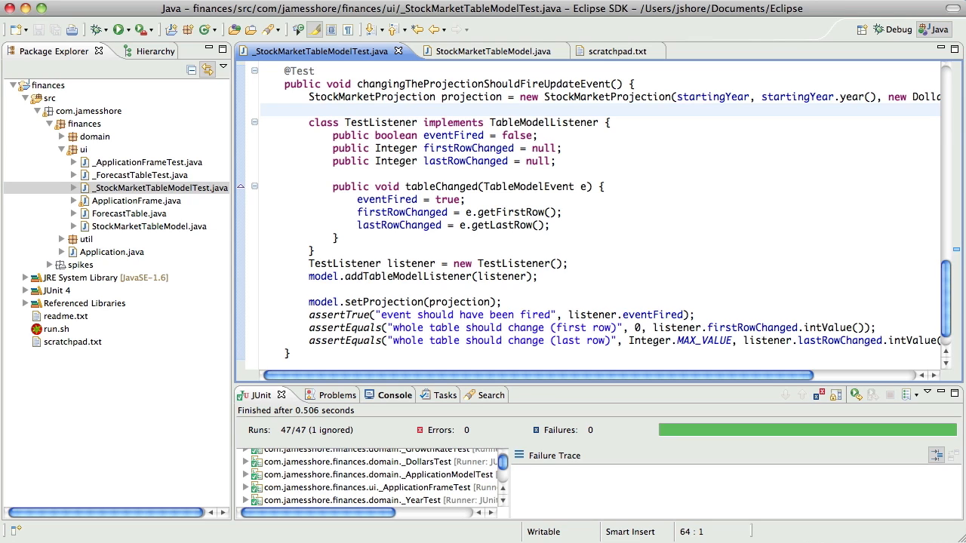
{"action": "left_click", "coordinate": [261, 109]}
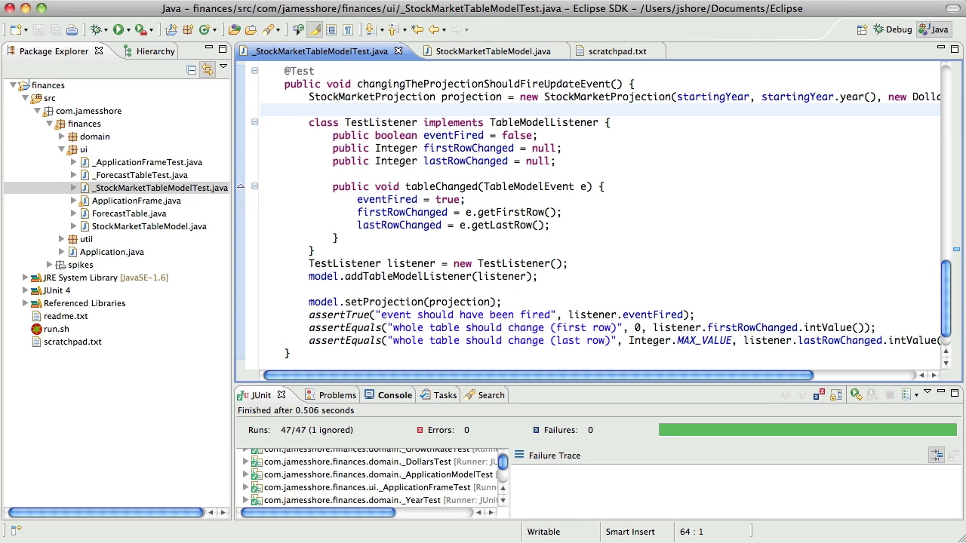
{"action": "left_click", "coordinate": [260, 109]}
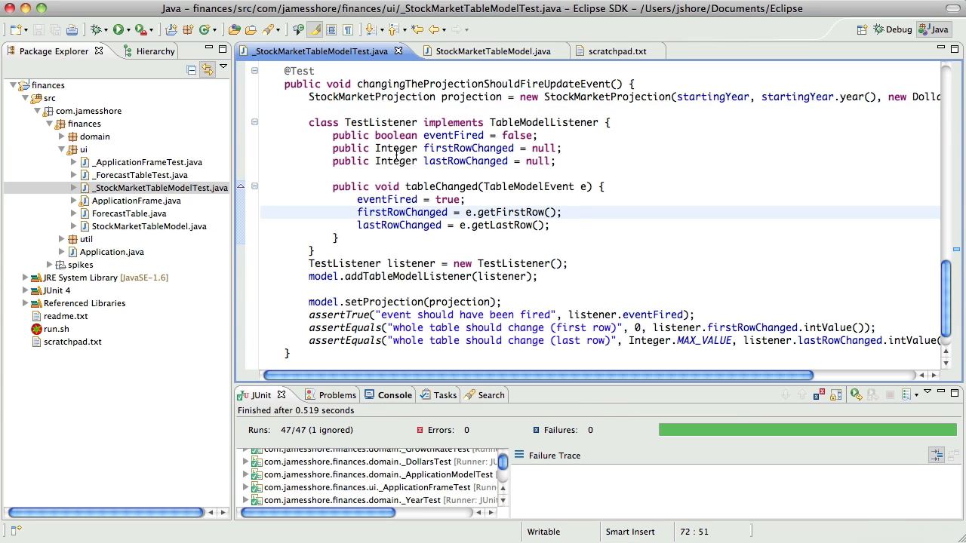
Step: Confirm setProjection calls fireTableDataChanged in StockMarketTableModel, then return to the test
{"action": "left_click", "coordinate": [488, 50]}
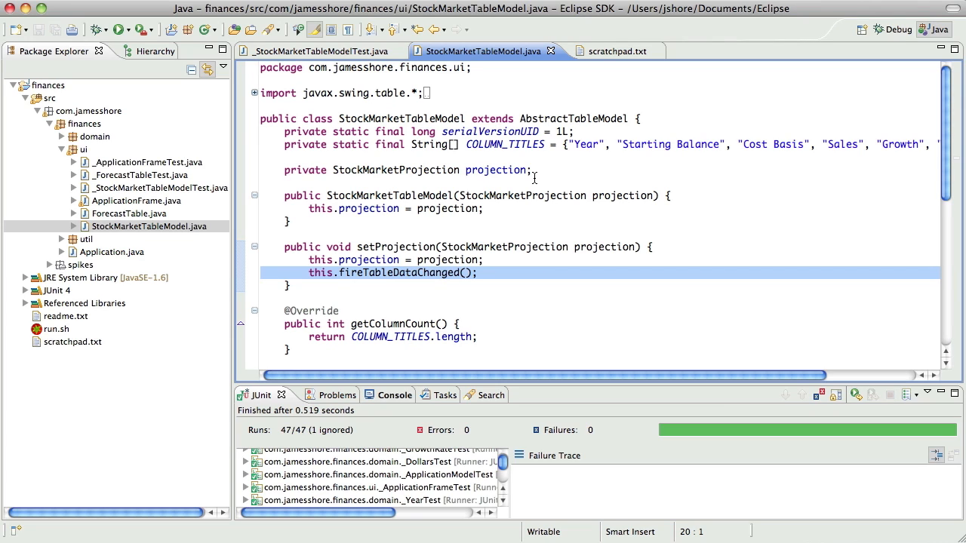
{"action": "double_click", "coordinate": [396, 272]}
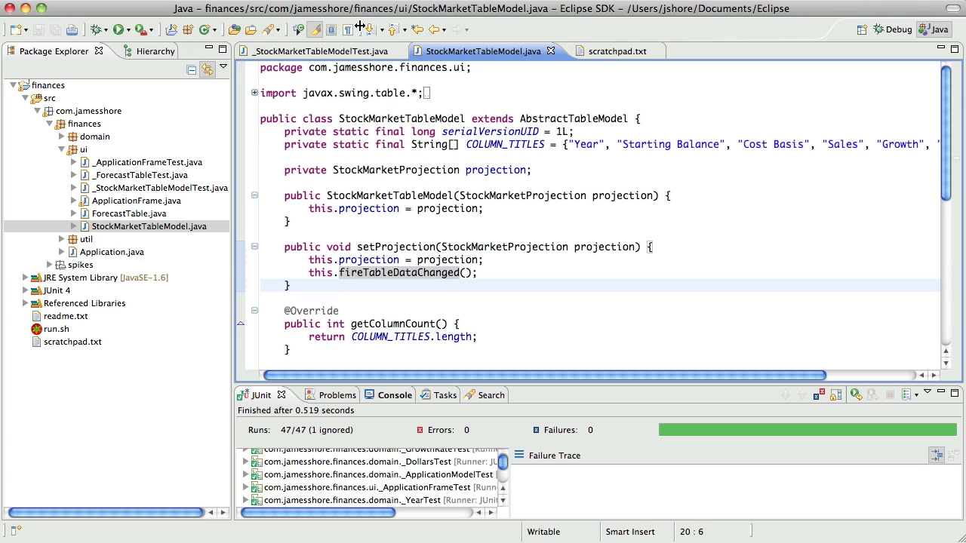
{"action": "left_click", "coordinate": [317, 51]}
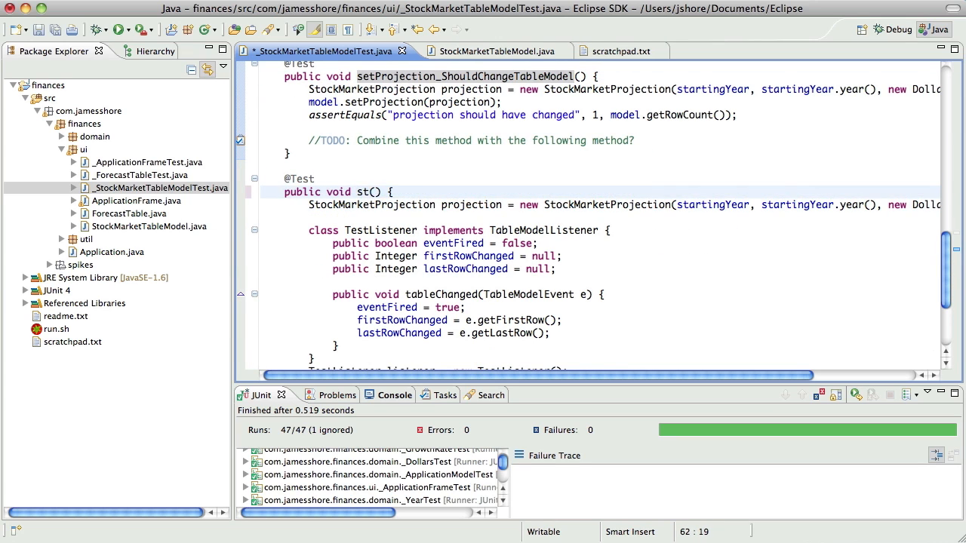
Step: Rename the test method to setProjection_ShouldFireUpdateEvent
{"action": "type", "text": "setProjection_Should"}
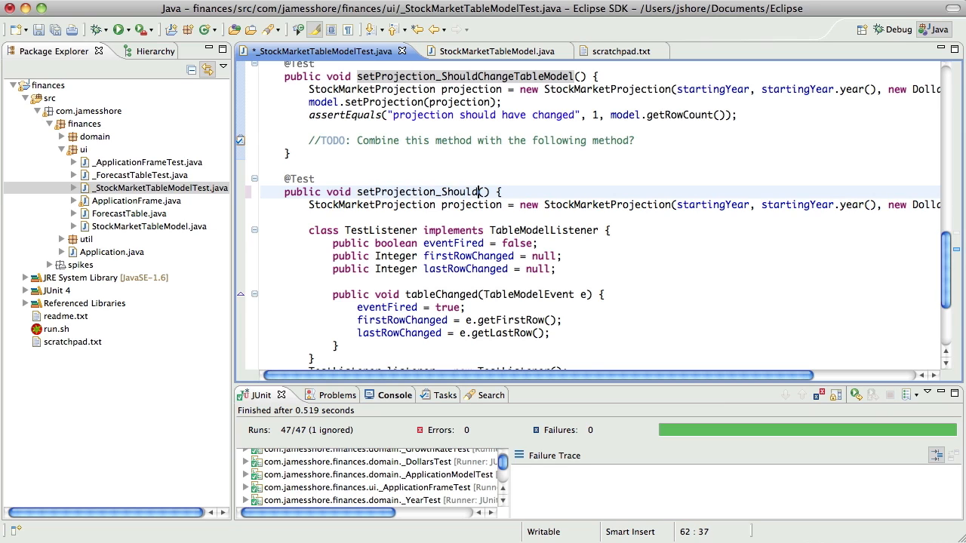
{"action": "type", "text": "Fire"}
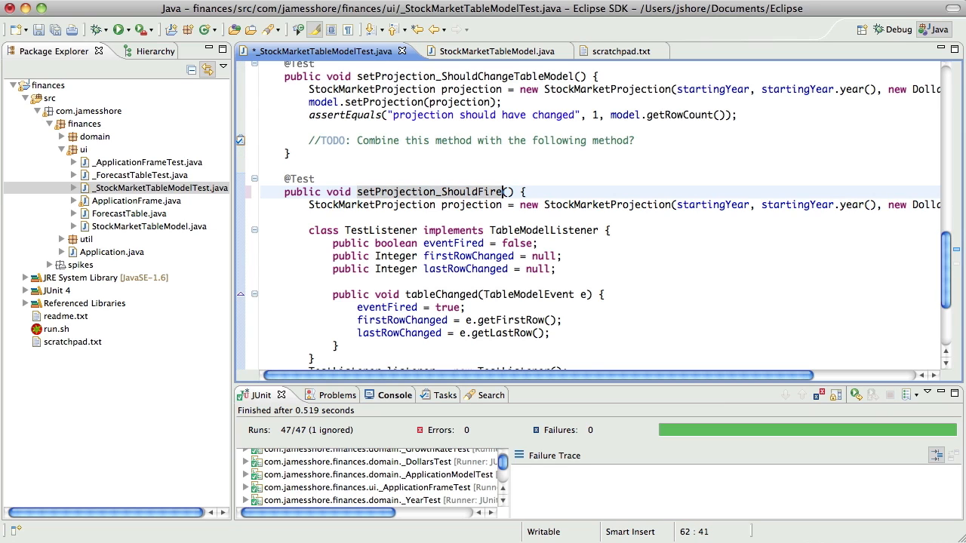
{"action": "type", "text": "UpdateEvent"}
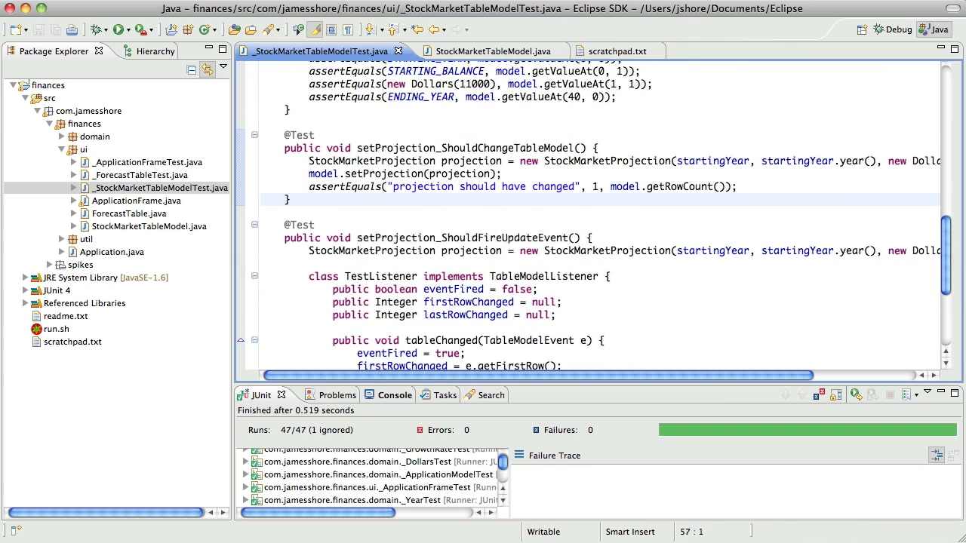
Step: Close the StockMarketTableModel and _StockMarketTableModelTest editor tabs
{"action": "left_click", "coordinate": [117, 29]}
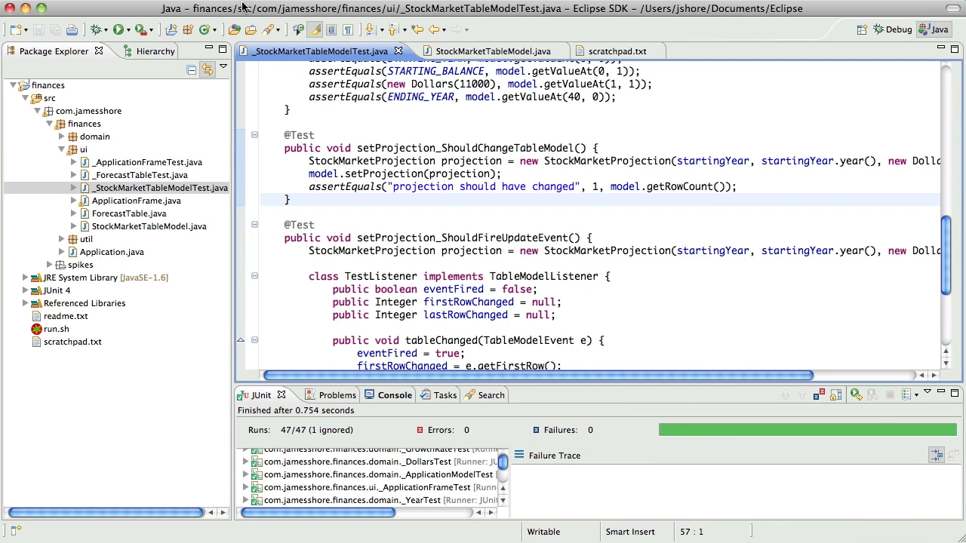
{"action": "left_click", "coordinate": [490, 51]}
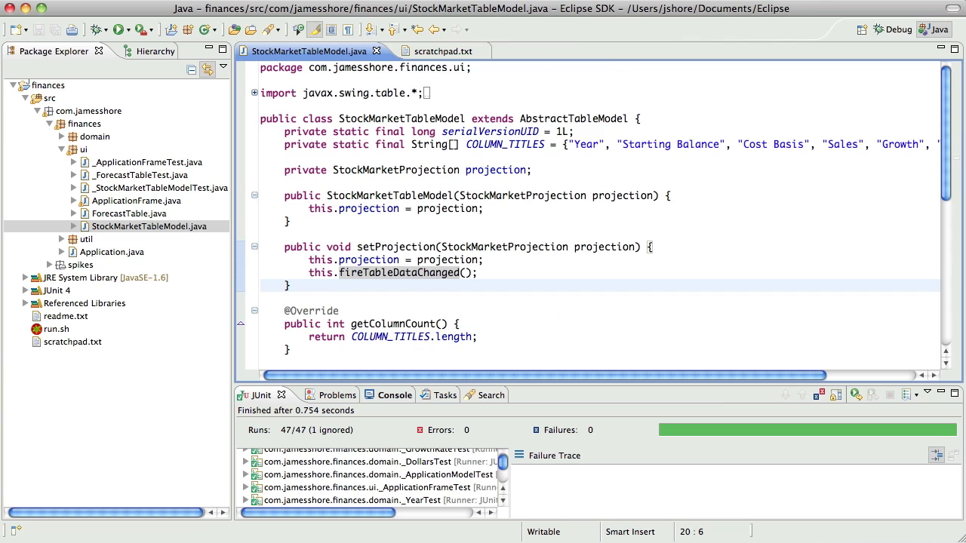
{"action": "left_click", "coordinate": [442, 51]}
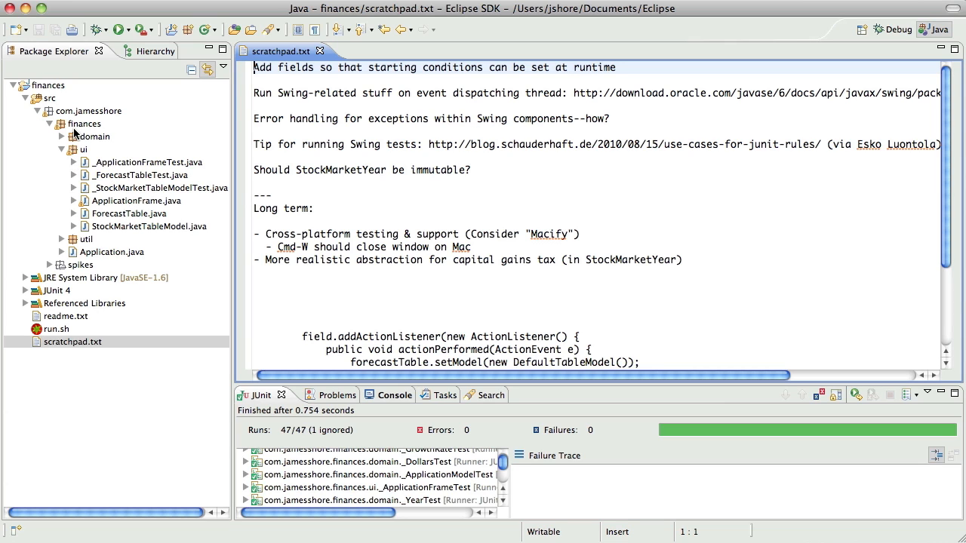
Step: Move _ApplicationModelTest and ApplicationModel from domain into the ui package
{"action": "left_click", "coordinate": [62, 136]}
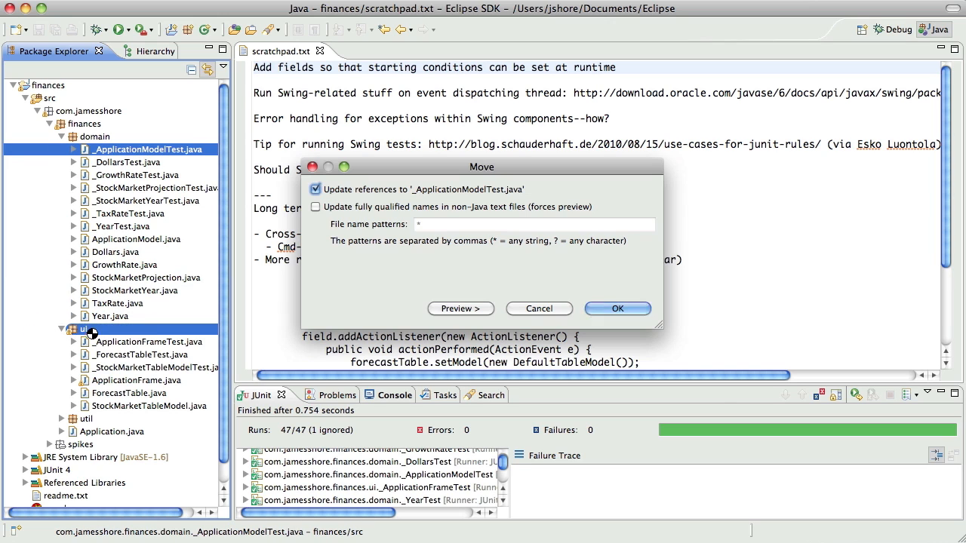
{"action": "left_click", "coordinate": [617, 307]}
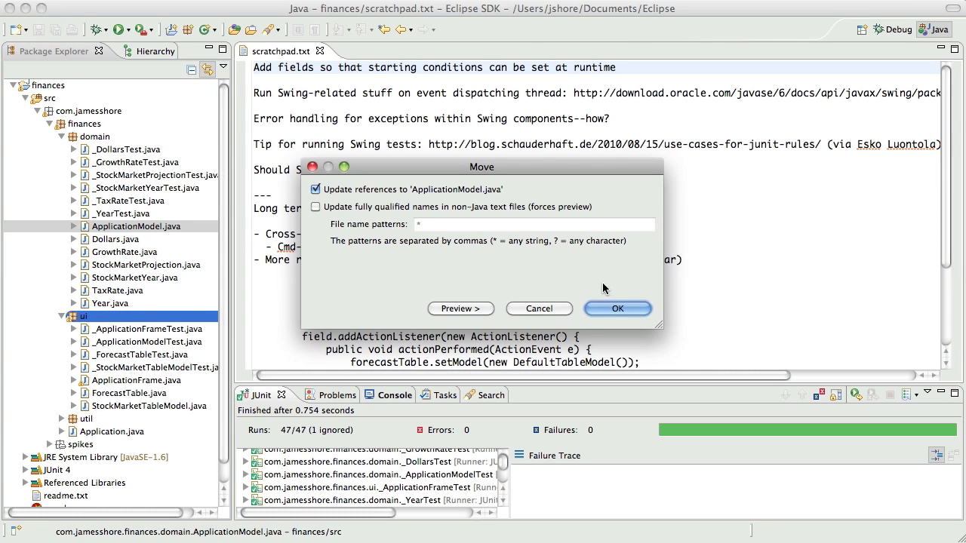
{"action": "left_click", "coordinate": [617, 307]}
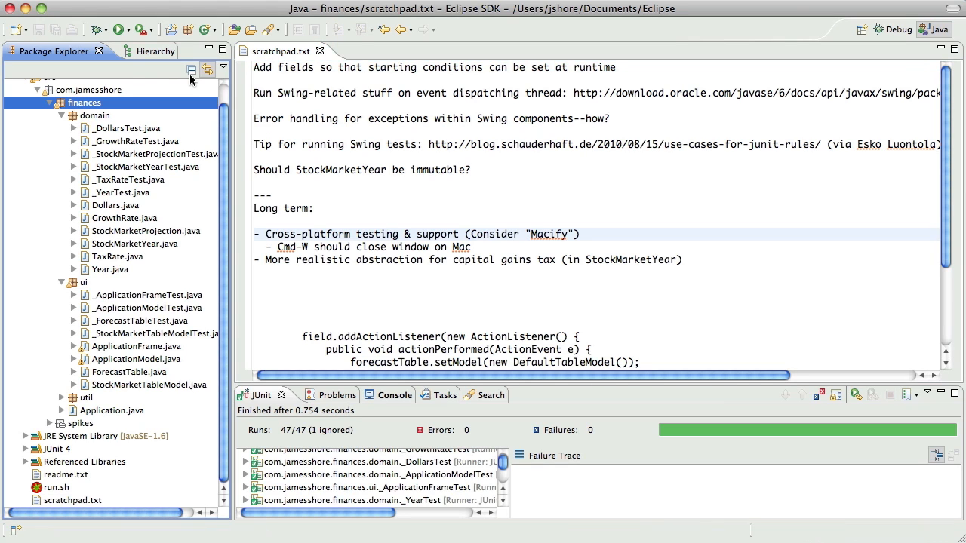
Step: Collapse the project tree and open ApplicationModel.java for editing
{"action": "left_click", "coordinate": [83, 282]}
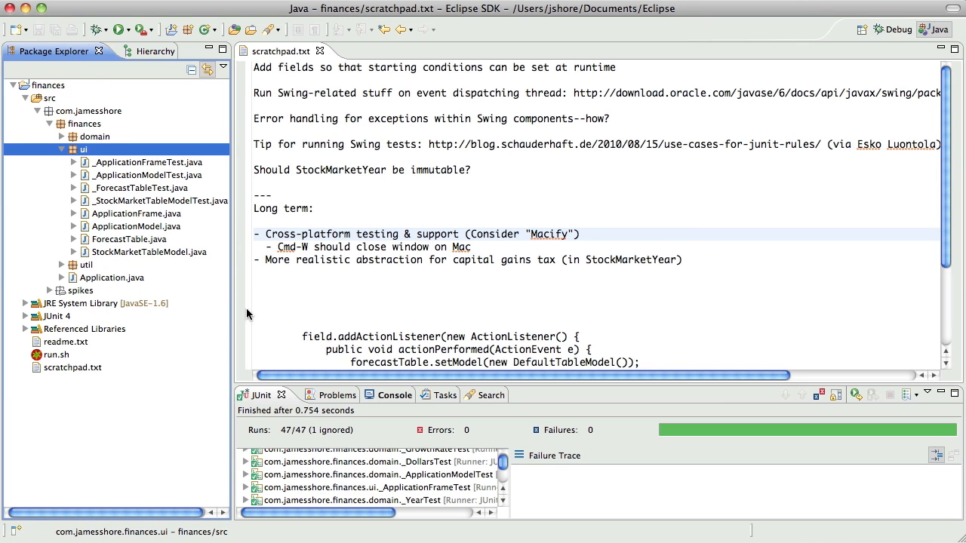
{"action": "left_click", "coordinate": [147, 174]}
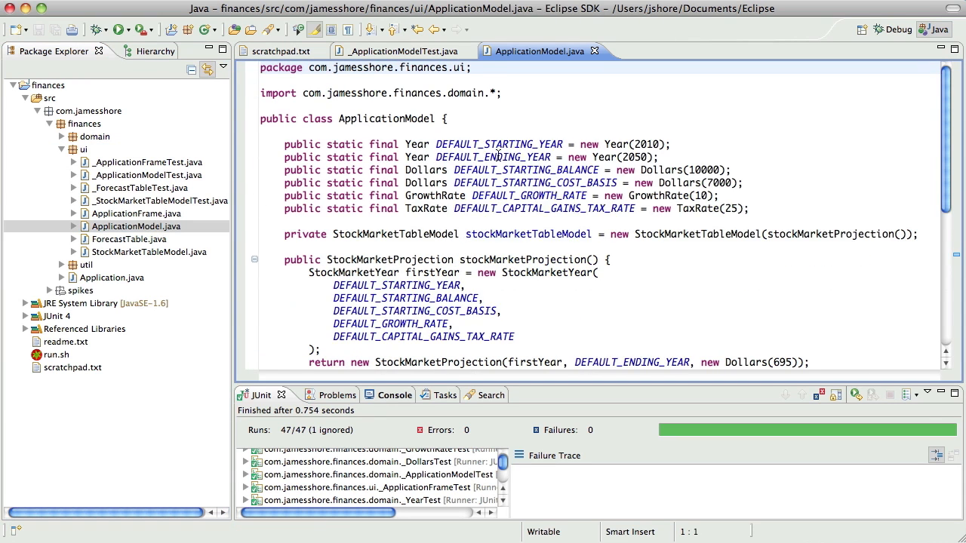
{"action": "scroll", "scroll_direction": "down", "scroll_amount": 3}
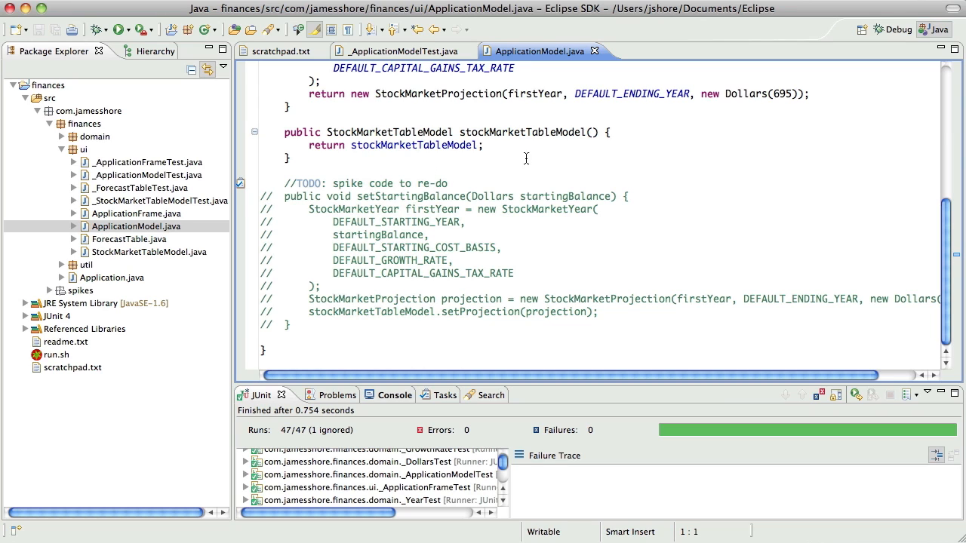
Step: Highlight occurrences of the stockMarketTableModel field in ApplicationModel
{"action": "left_click", "coordinate": [483, 144]}
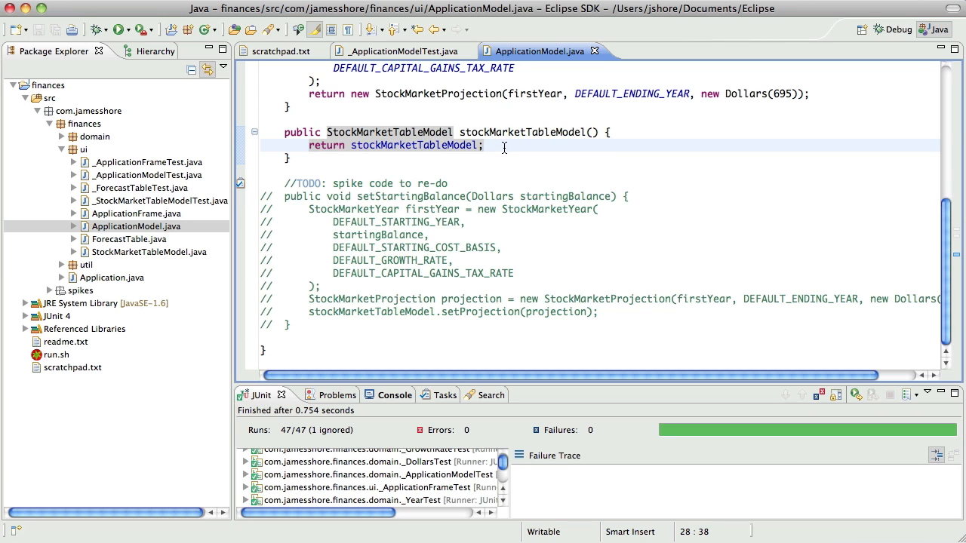
{"action": "mouse_move", "coordinate": [506, 159]}
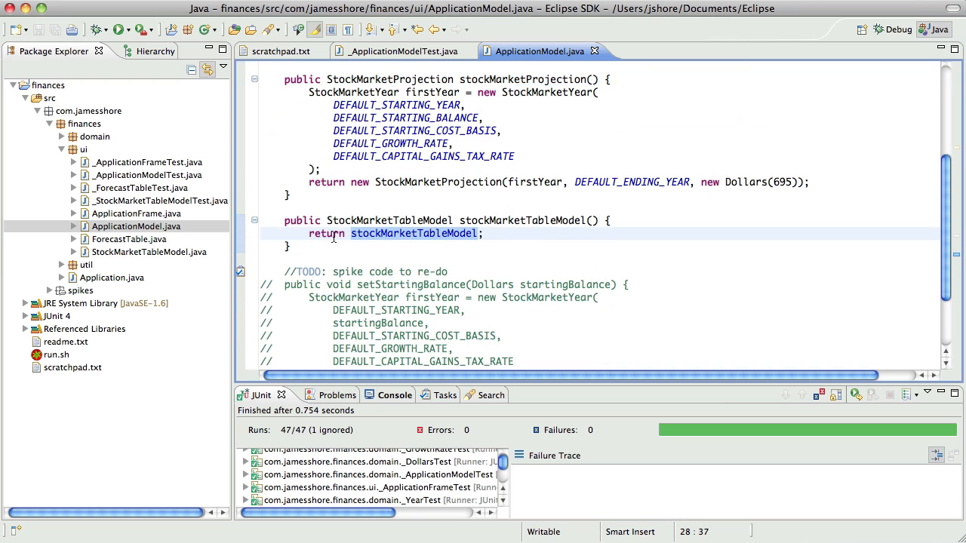
{"action": "mouse_move", "coordinate": [432, 233]}
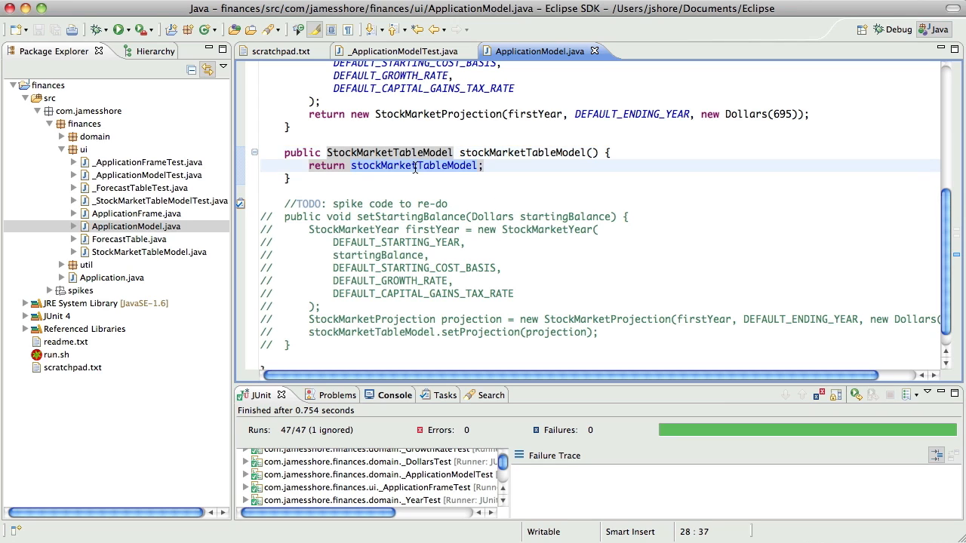
{"action": "mouse_move", "coordinate": [415, 165]}
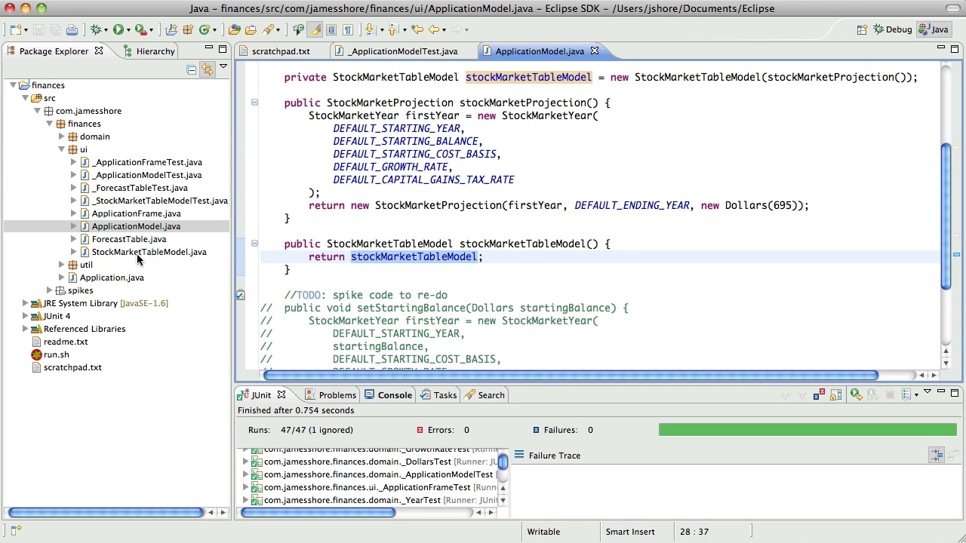
{"action": "mouse_move", "coordinate": [138, 201]}
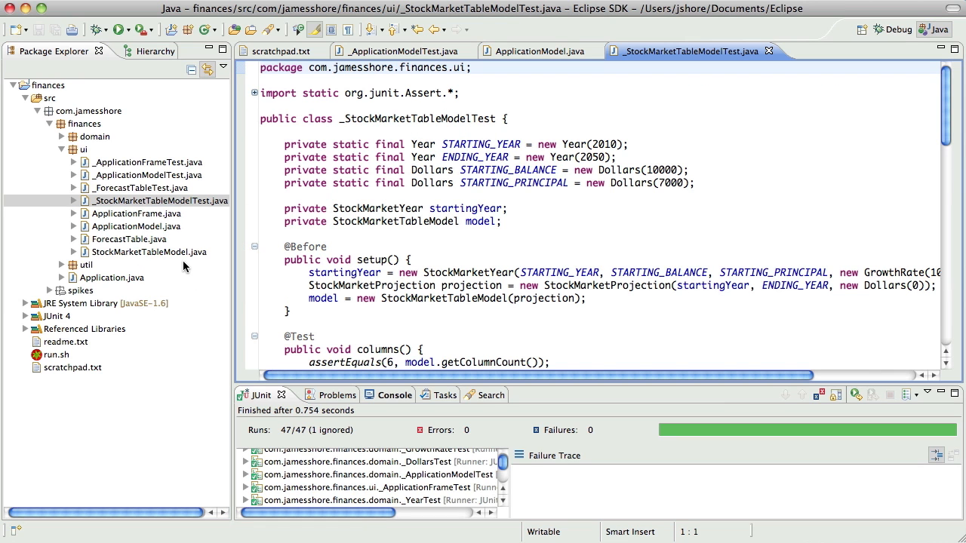
Step: Add assertEquals(projection, model.getProjection()) to setProjection_ShouldChangeTableModel and generate a getProjection stub
{"action": "scroll", "scroll_direction": "down", "scroll_amount": 3}
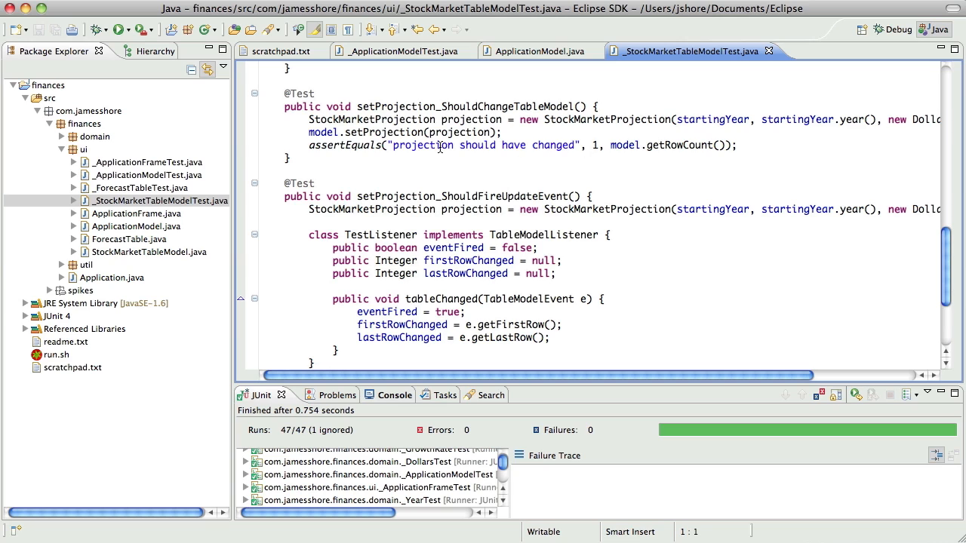
{"action": "double_click", "coordinate": [421, 145]}
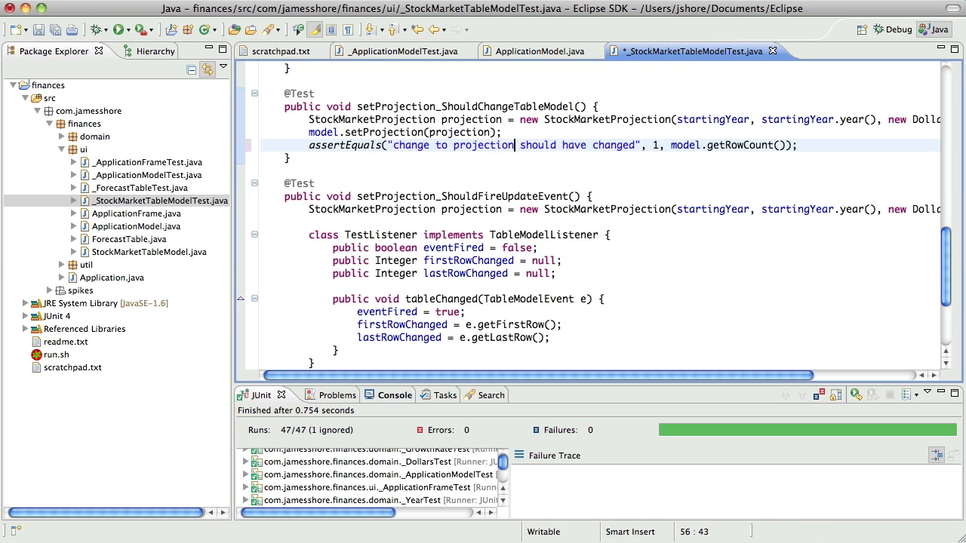
{"action": "left_click", "coordinate": [519, 145]}
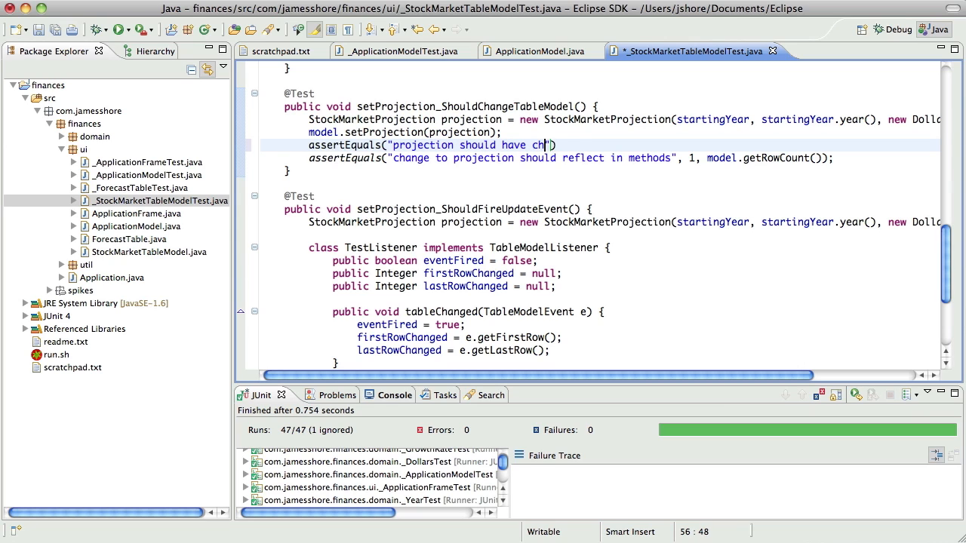
{"action": "type", "text": "anged)"}
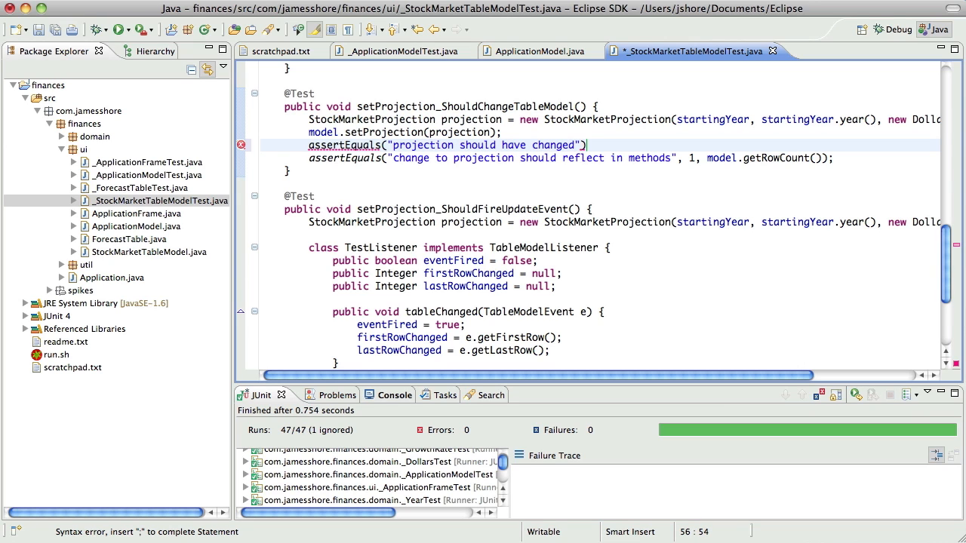
{"action": "type", "text": ", projection"}
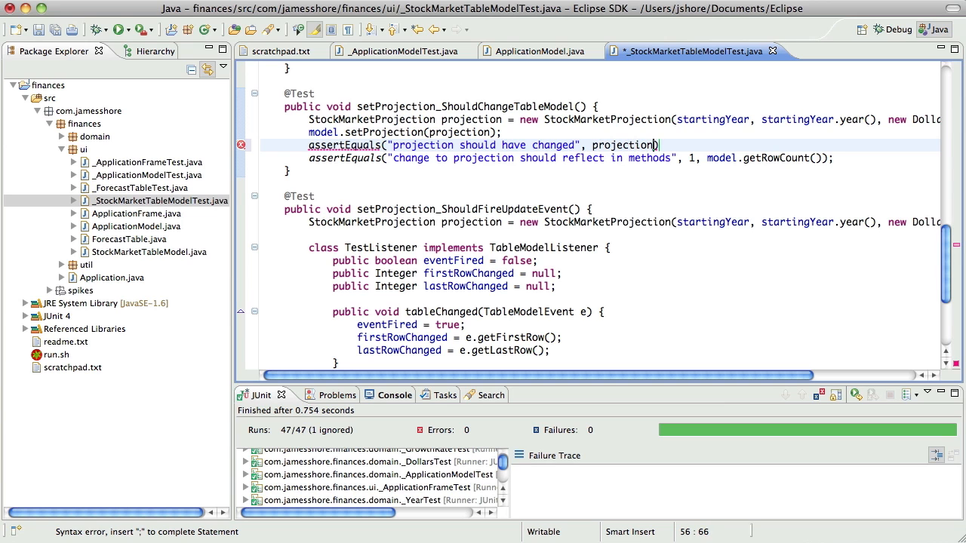
{"action": "type", "text": ", model.)"}
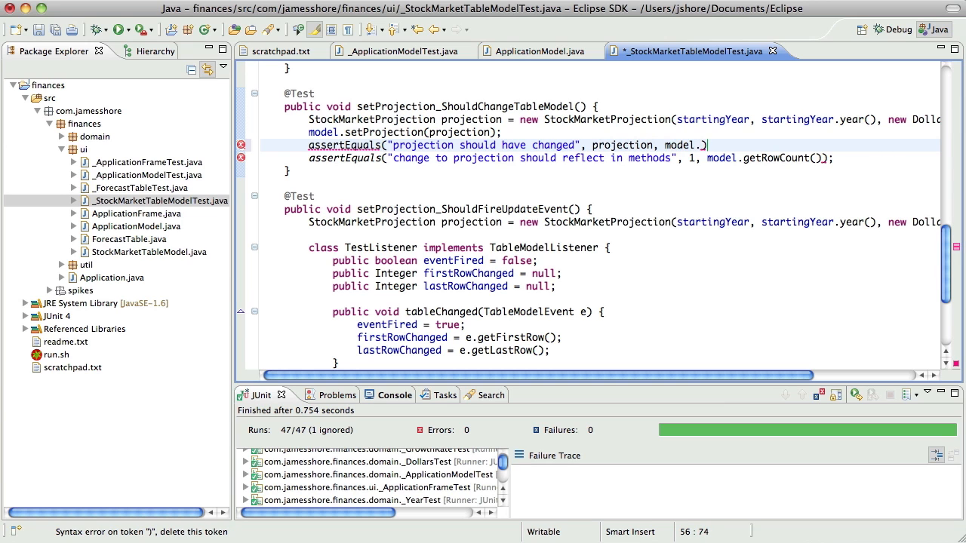
{"action": "type", "text": "getProjection"}
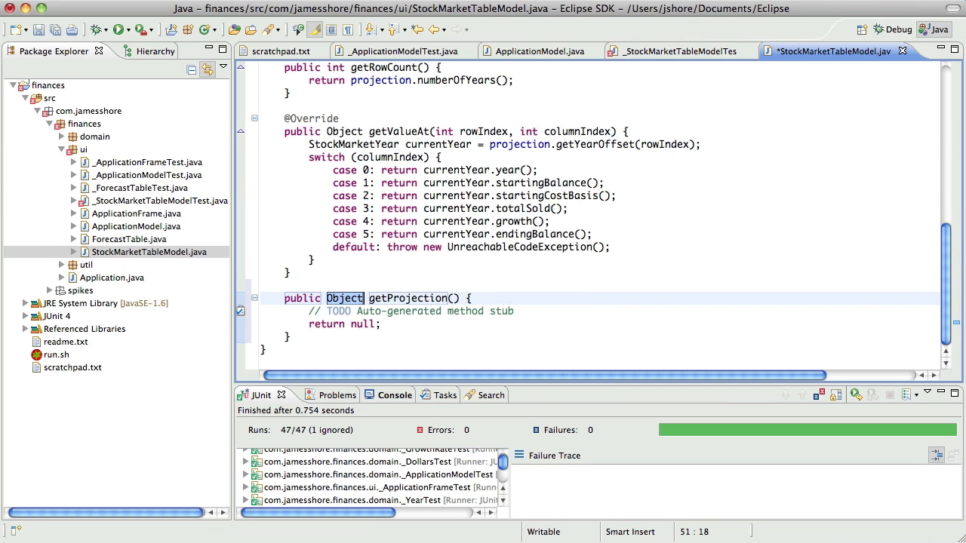
Step: Give getProjection a StockMarketProjection return type that returns the projection field
{"action": "type", "text": "StockMarketPro"}
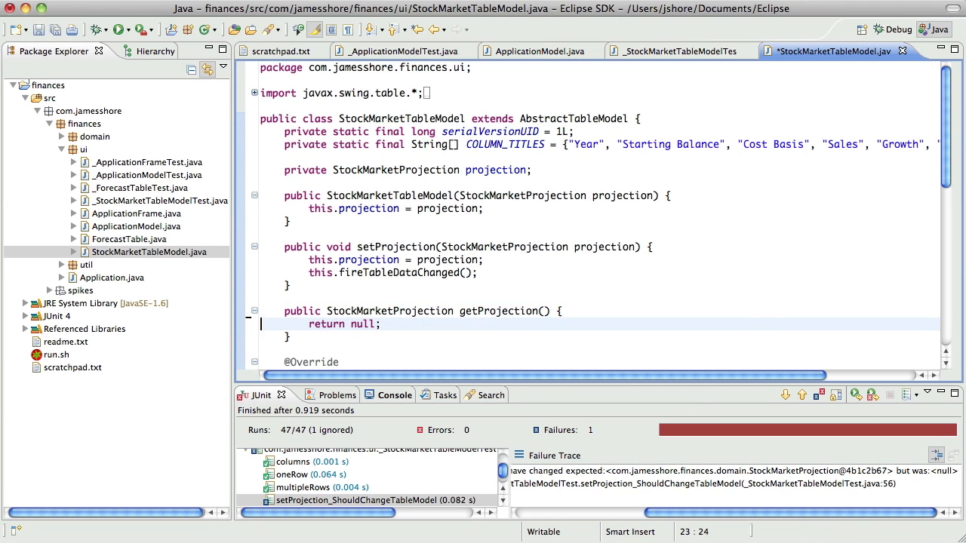
{"action": "type", "text": "projection"}
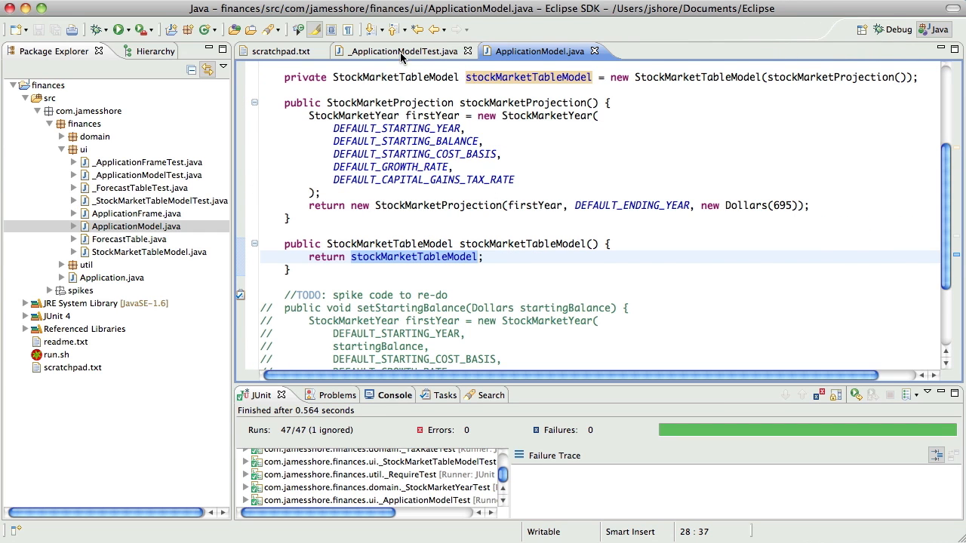
Step: Scroll through _ApplicationModelTest and briefly check the ApplicationModel source
{"action": "left_click", "coordinate": [400, 50]}
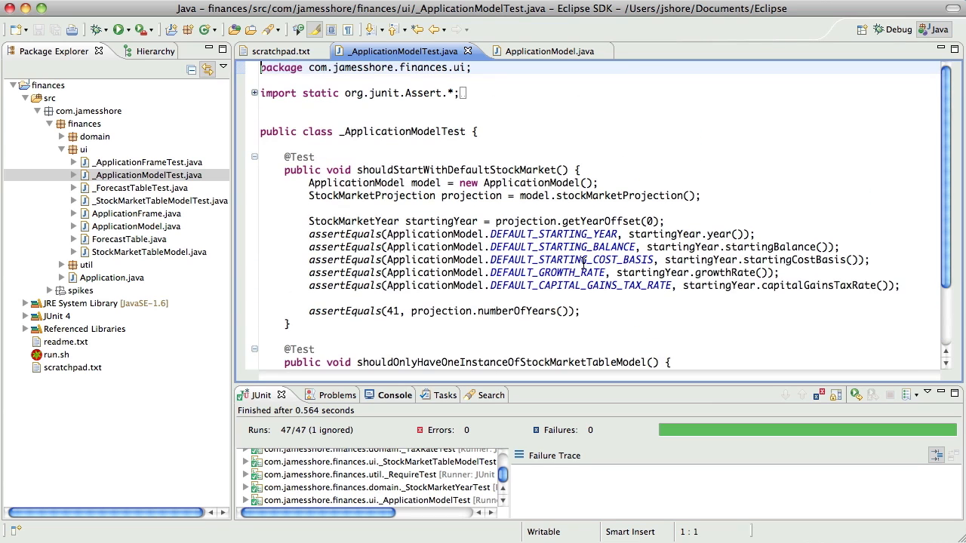
{"action": "scroll", "scroll_direction": "down", "scroll_amount": 3}
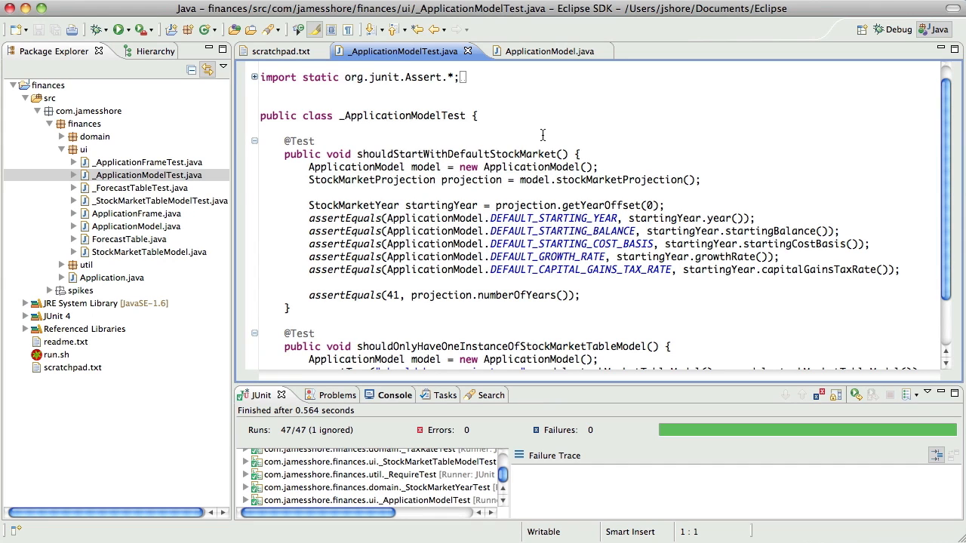
{"action": "mouse_move", "coordinate": [432, 210]}
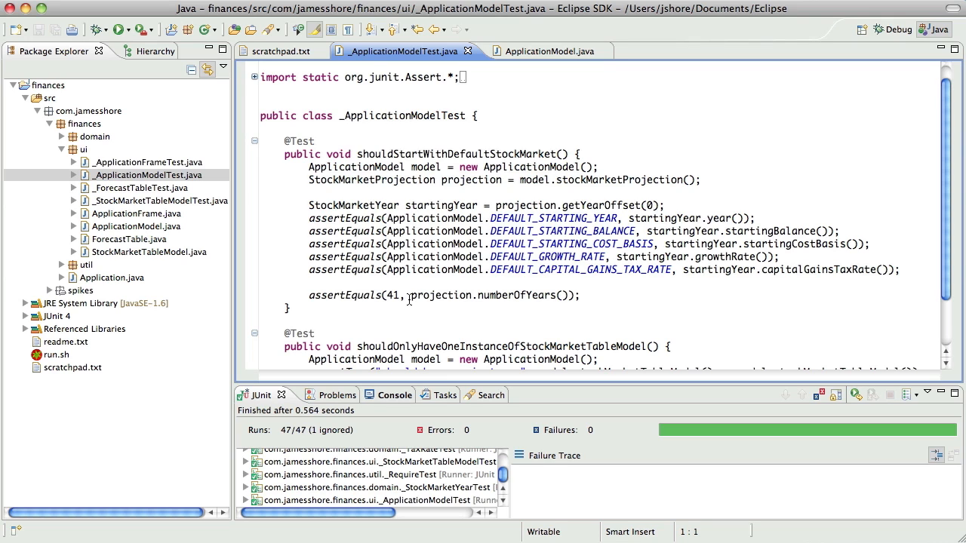
{"action": "scroll", "scroll_direction": "down", "scroll_amount": 3}
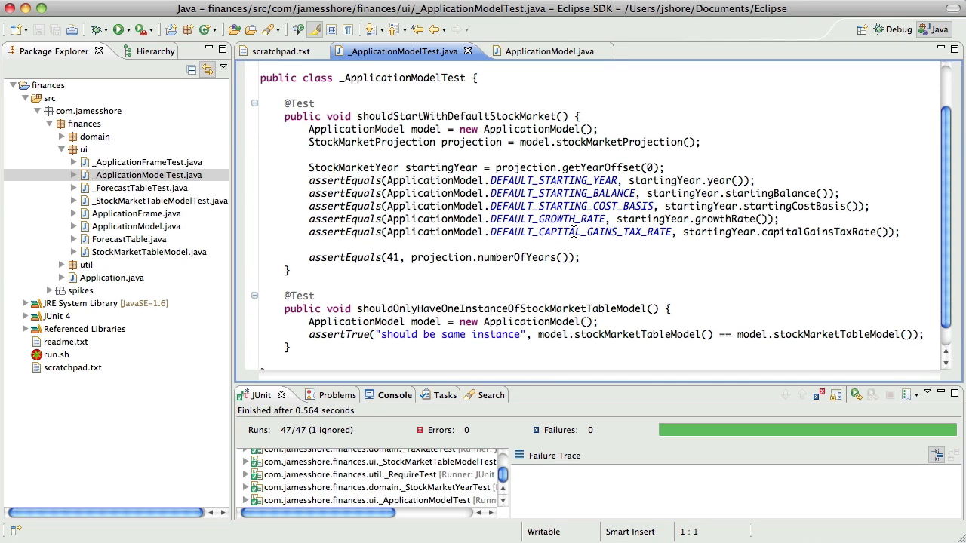
{"action": "left_click", "coordinate": [538, 50]}
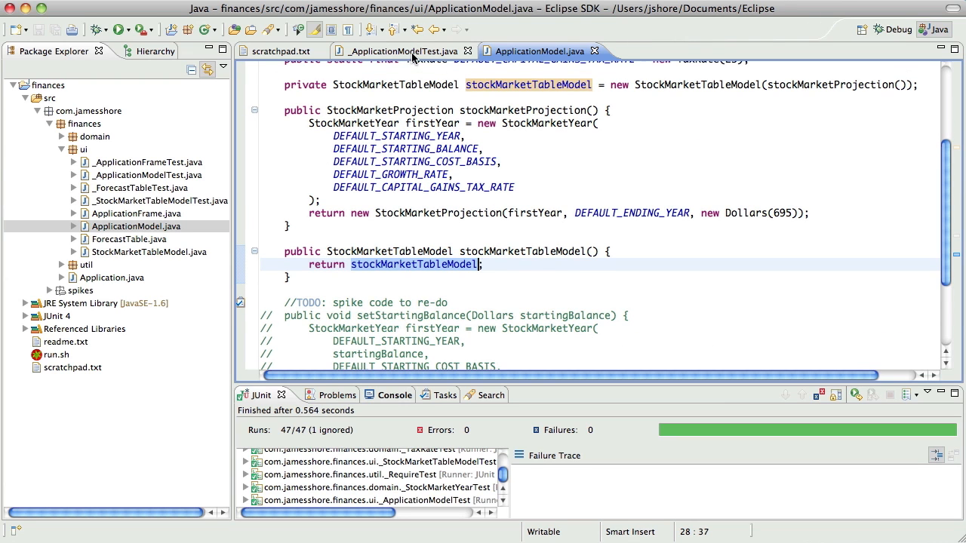
{"action": "left_click", "coordinate": [399, 51]}
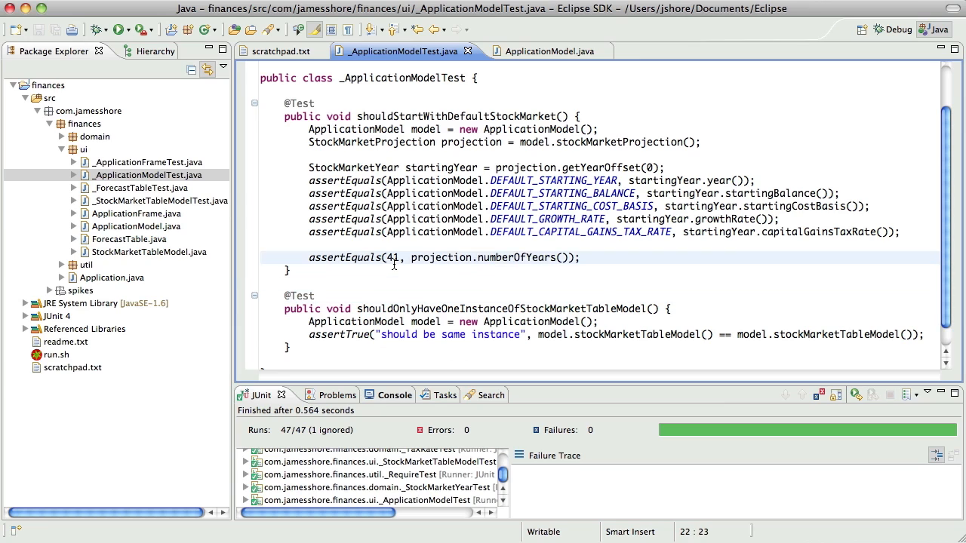
{"action": "type", "text": "@Te"}
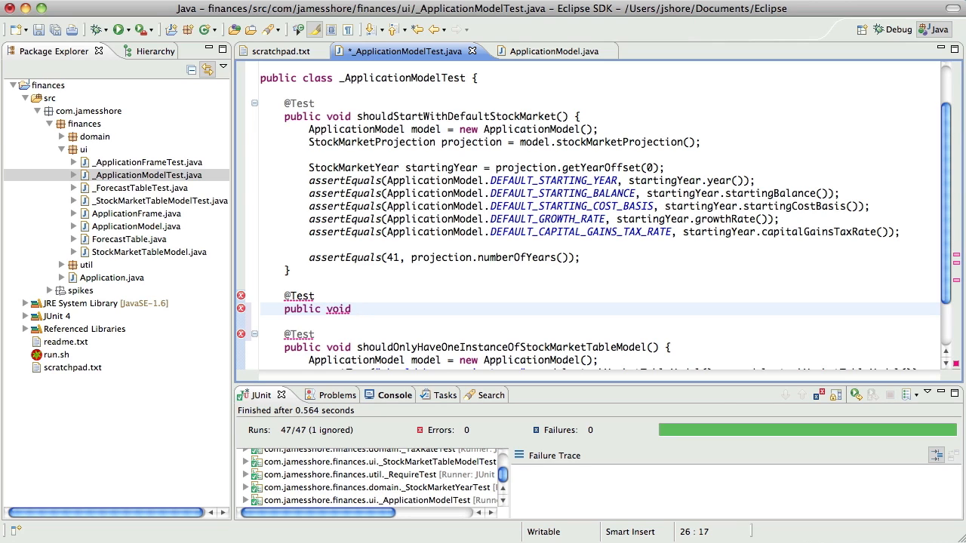
{"action": "type", "text": "stockMa"}
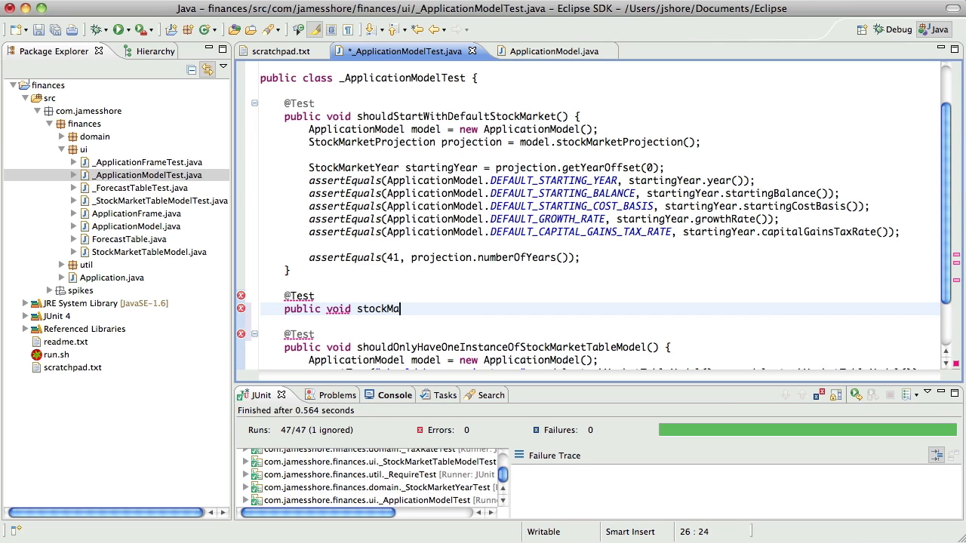
{"action": "type", "text": "rketTableModel"}
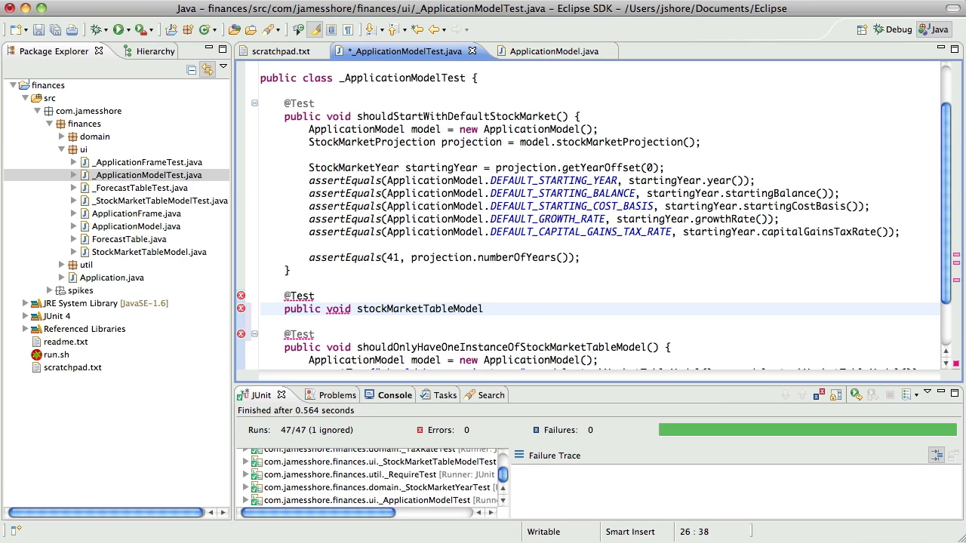
{"action": "type", "text": "ShouldUseProjec"}
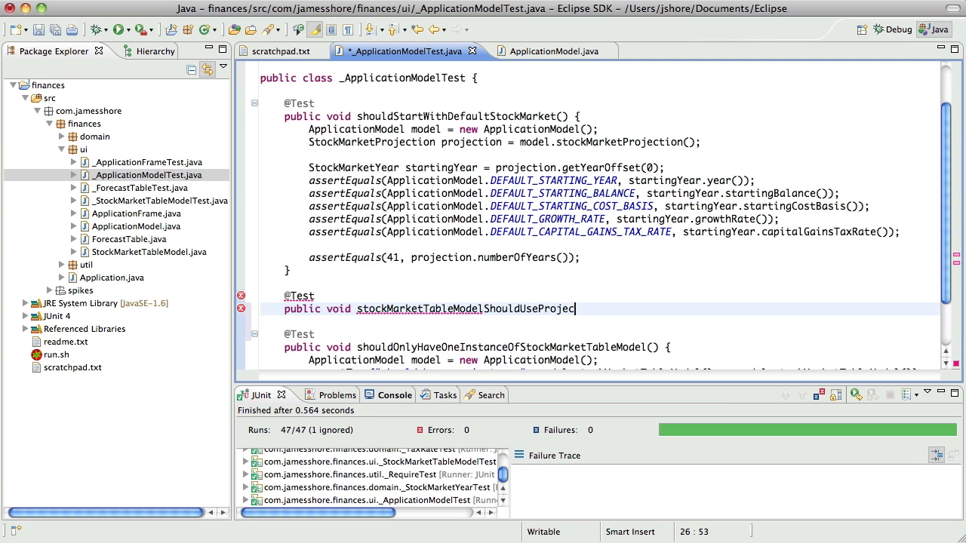
{"action": "type", "text": "tion"}
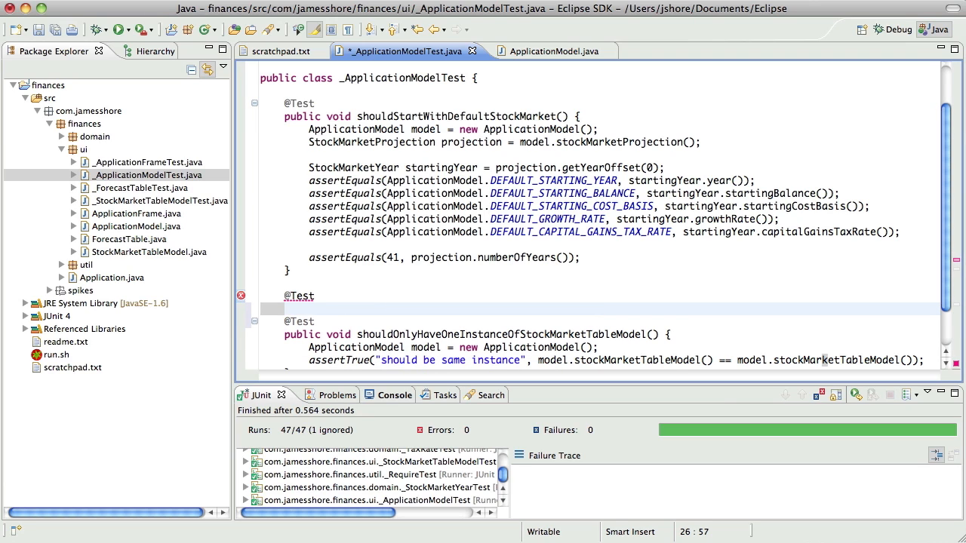
{"action": "type", "text": "public void stockMarketTableModelShouldUseProjection"}
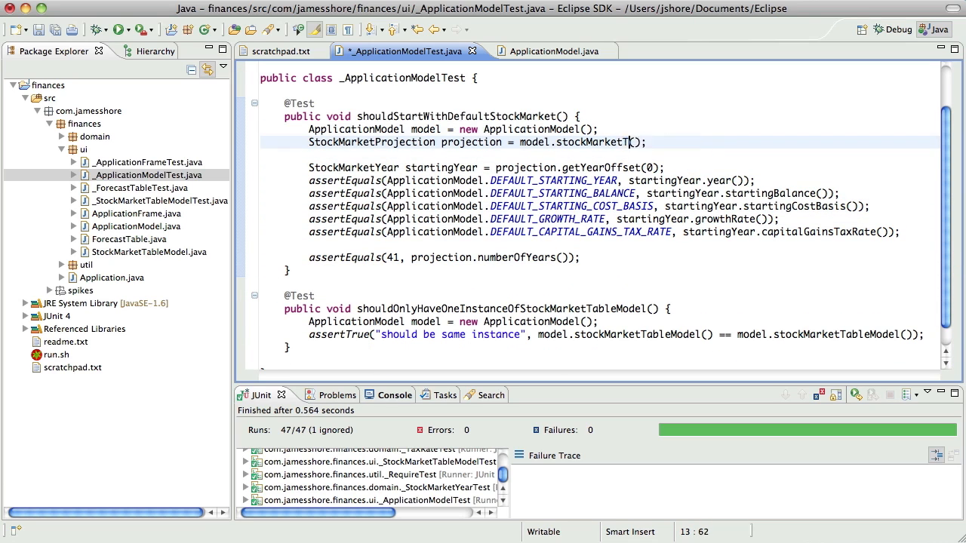
Step: Use model.stockMarketTableModel().getProjection() in the default-stock-market test and make stockMarketProjection() private
{"action": "type", "text": "ableModel."}
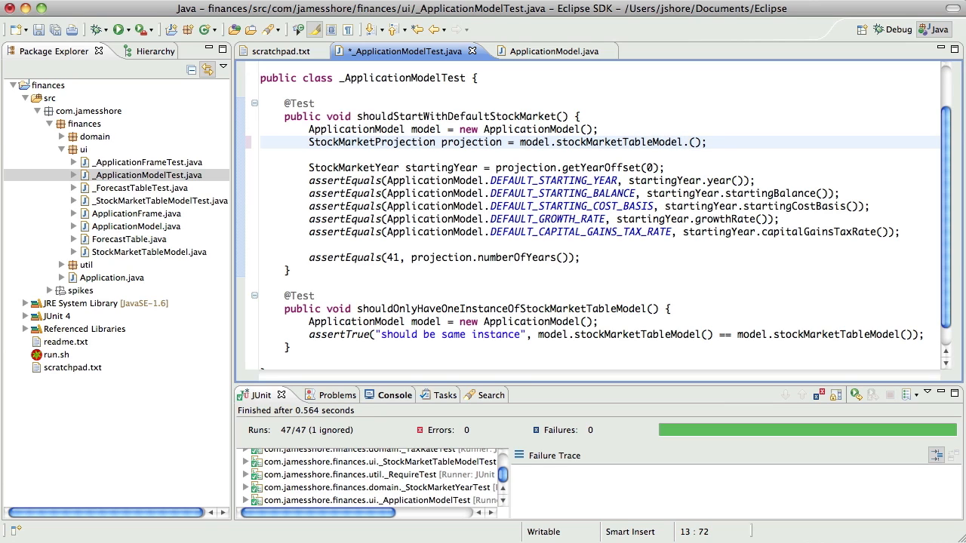
{"action": "type", "text": "get"}
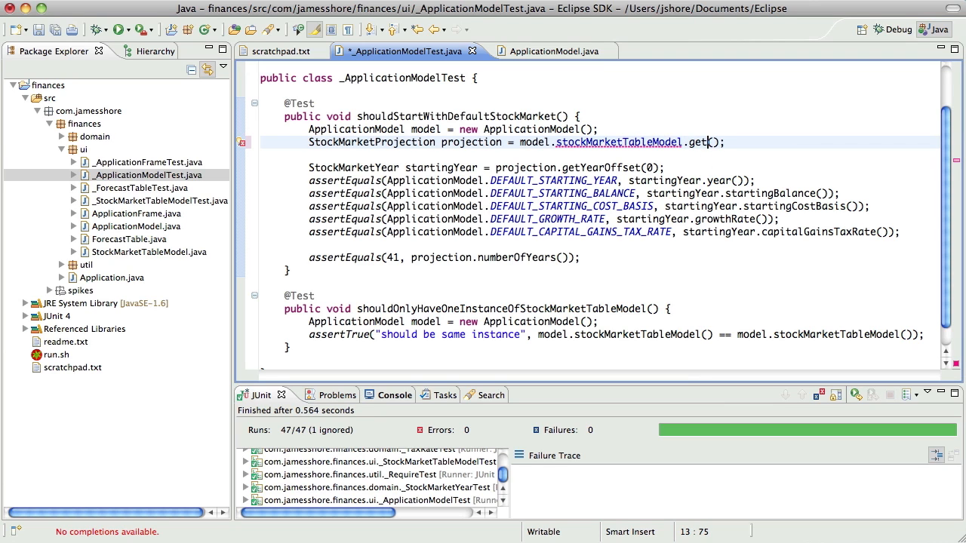
{"action": "type", "text": "()"}
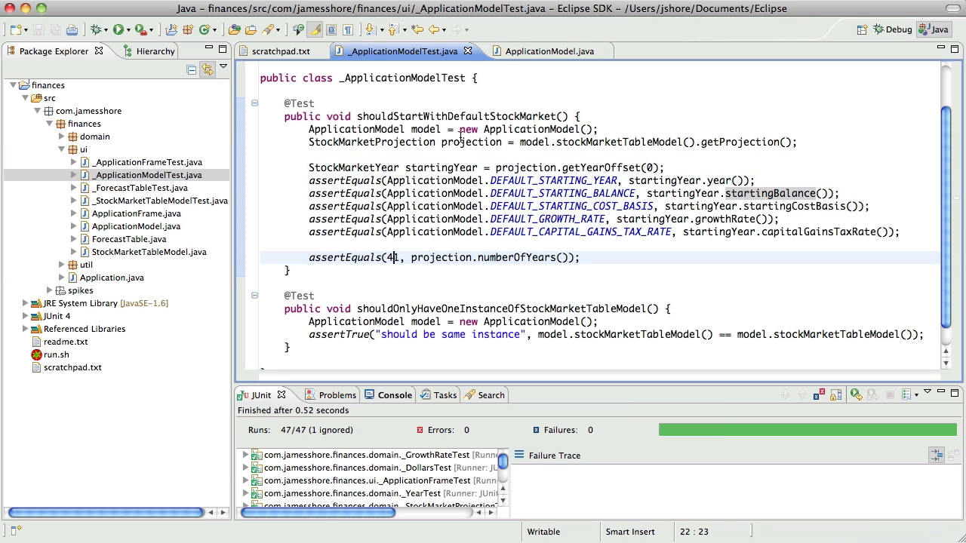
{"action": "left_click", "coordinate": [543, 51]}
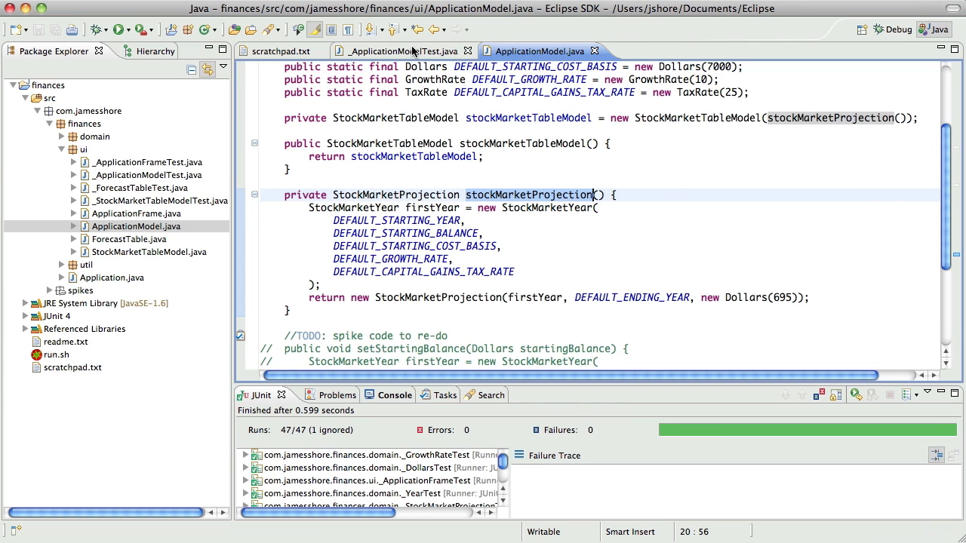
{"action": "left_click", "coordinate": [400, 51]}
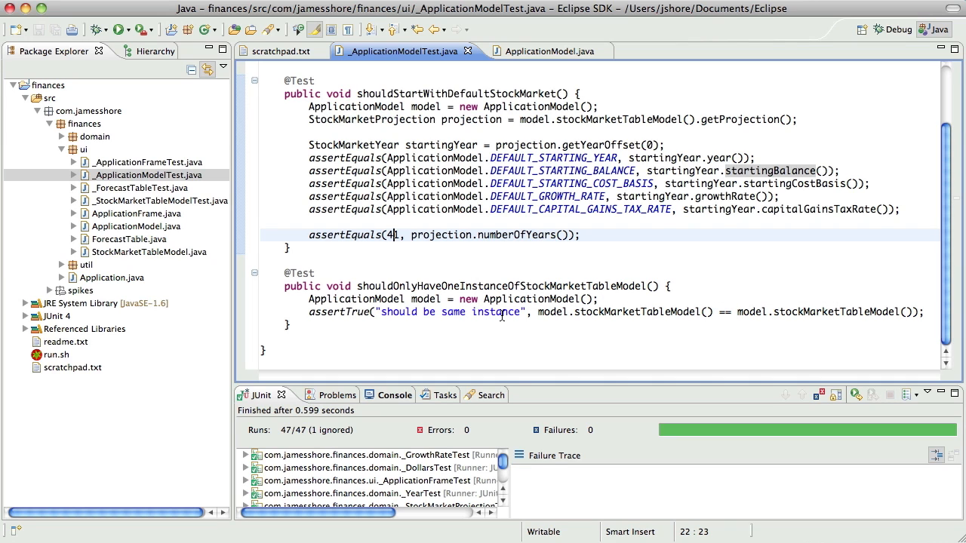
{"action": "type", "text": "1"}
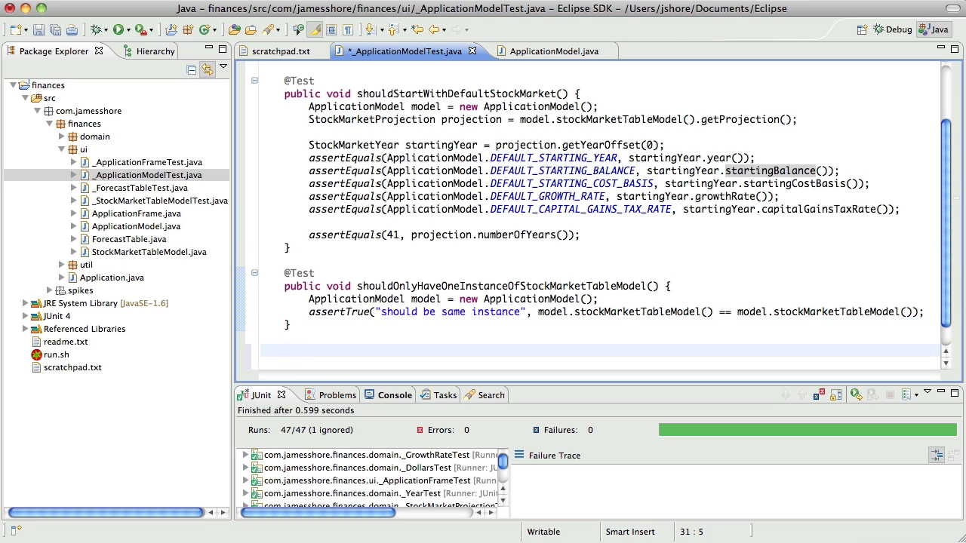
{"action": "type", "text": "@Test"}
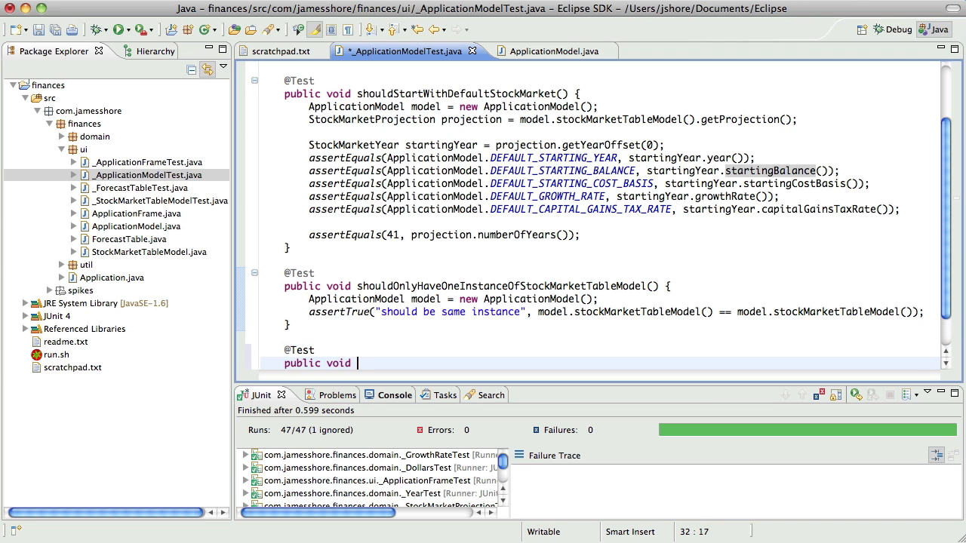
{"action": "left_click", "coordinate": [545, 50]}
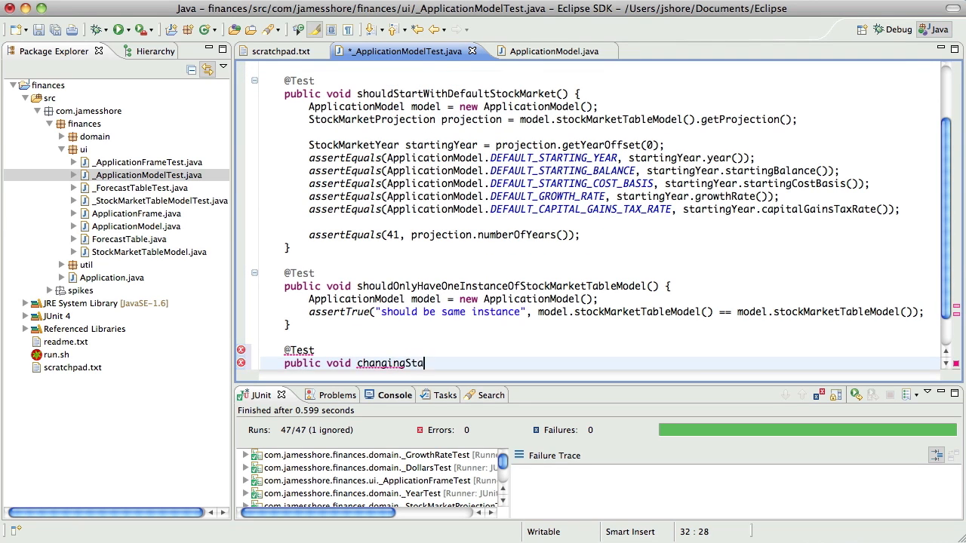
{"action": "type", "text": "rtingBalances"}
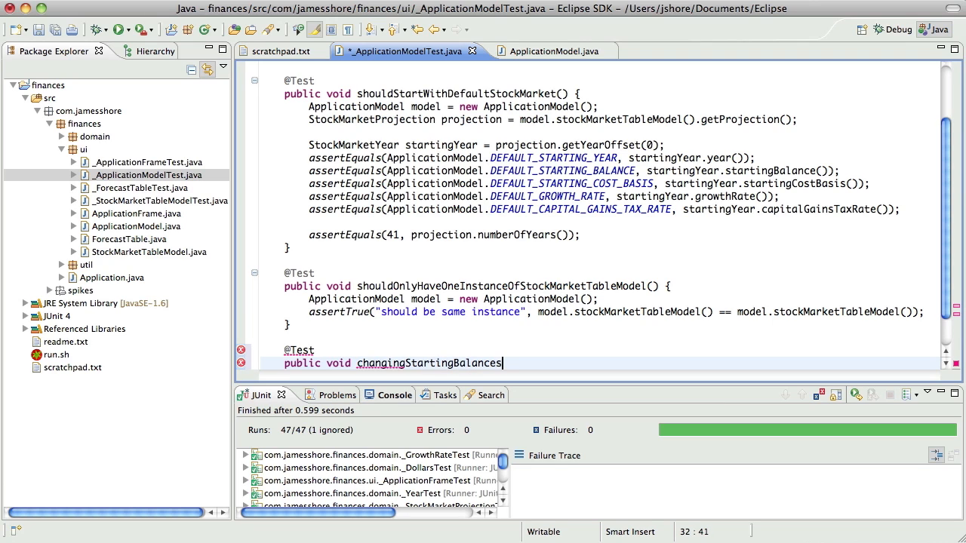
{"action": "type", "text": "ShouldChange"}
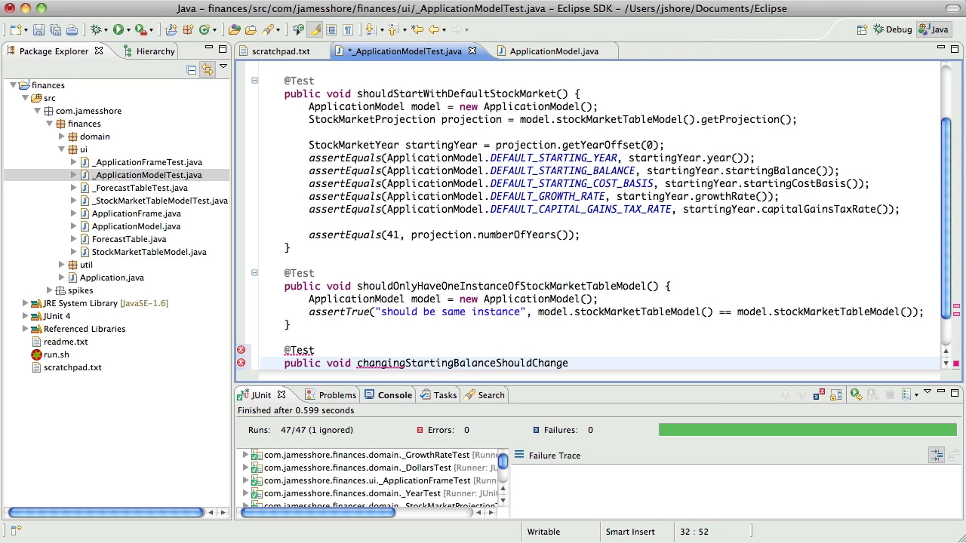
{"action": "type", "text": "StockMark"}
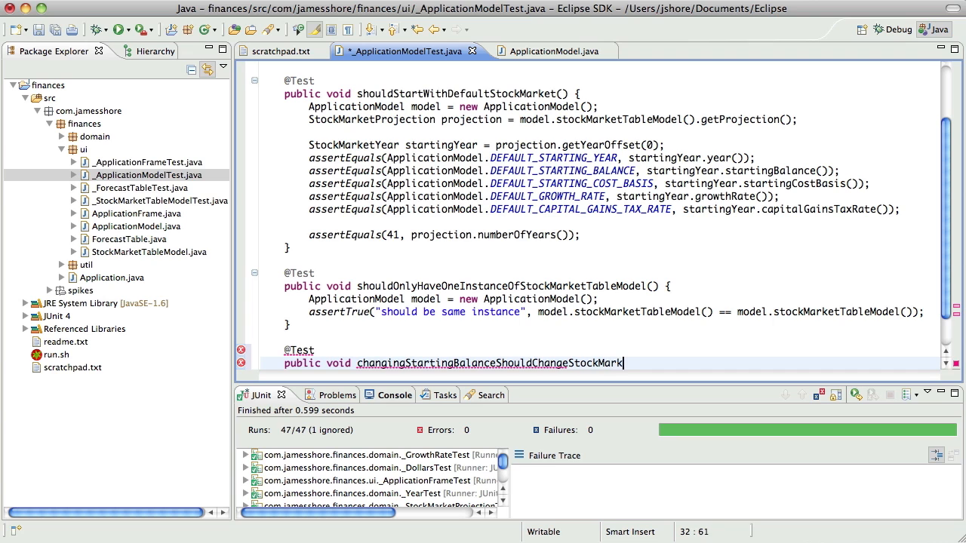